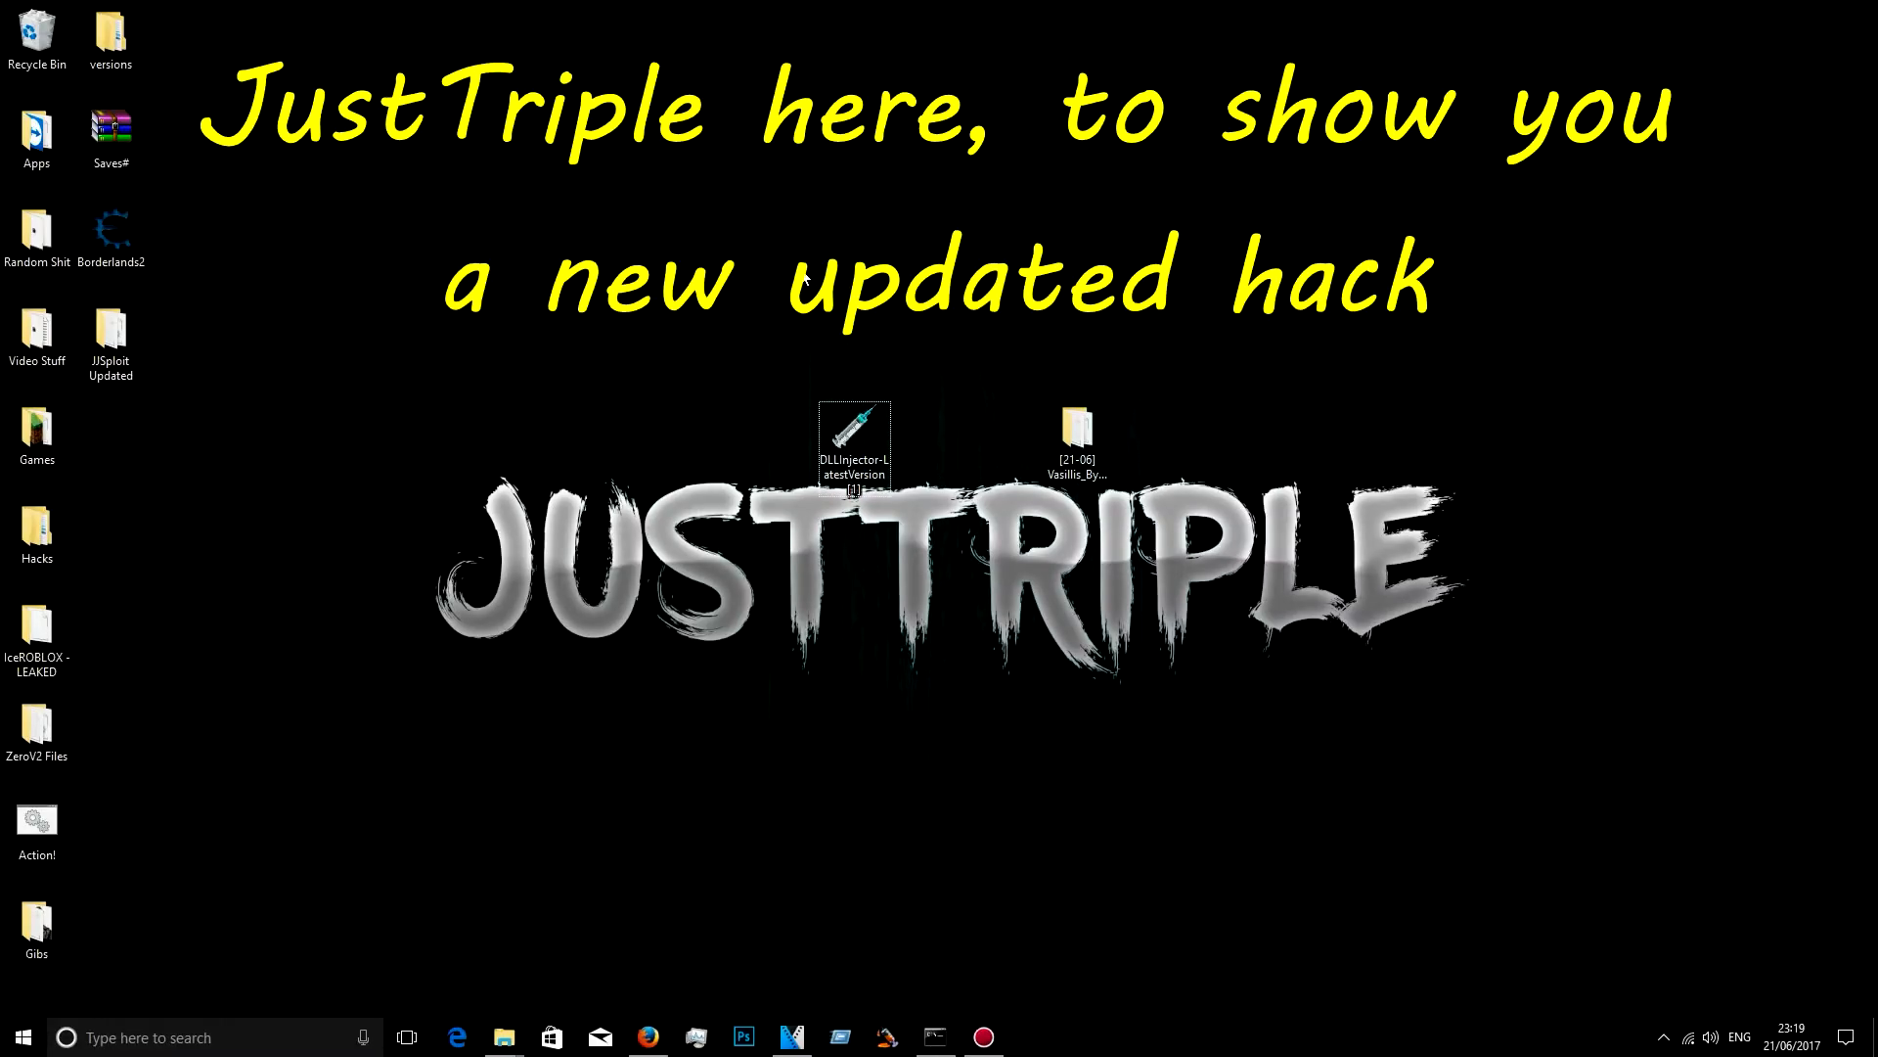
{"action": "mouse_move", "coordinate": [910, 323]}
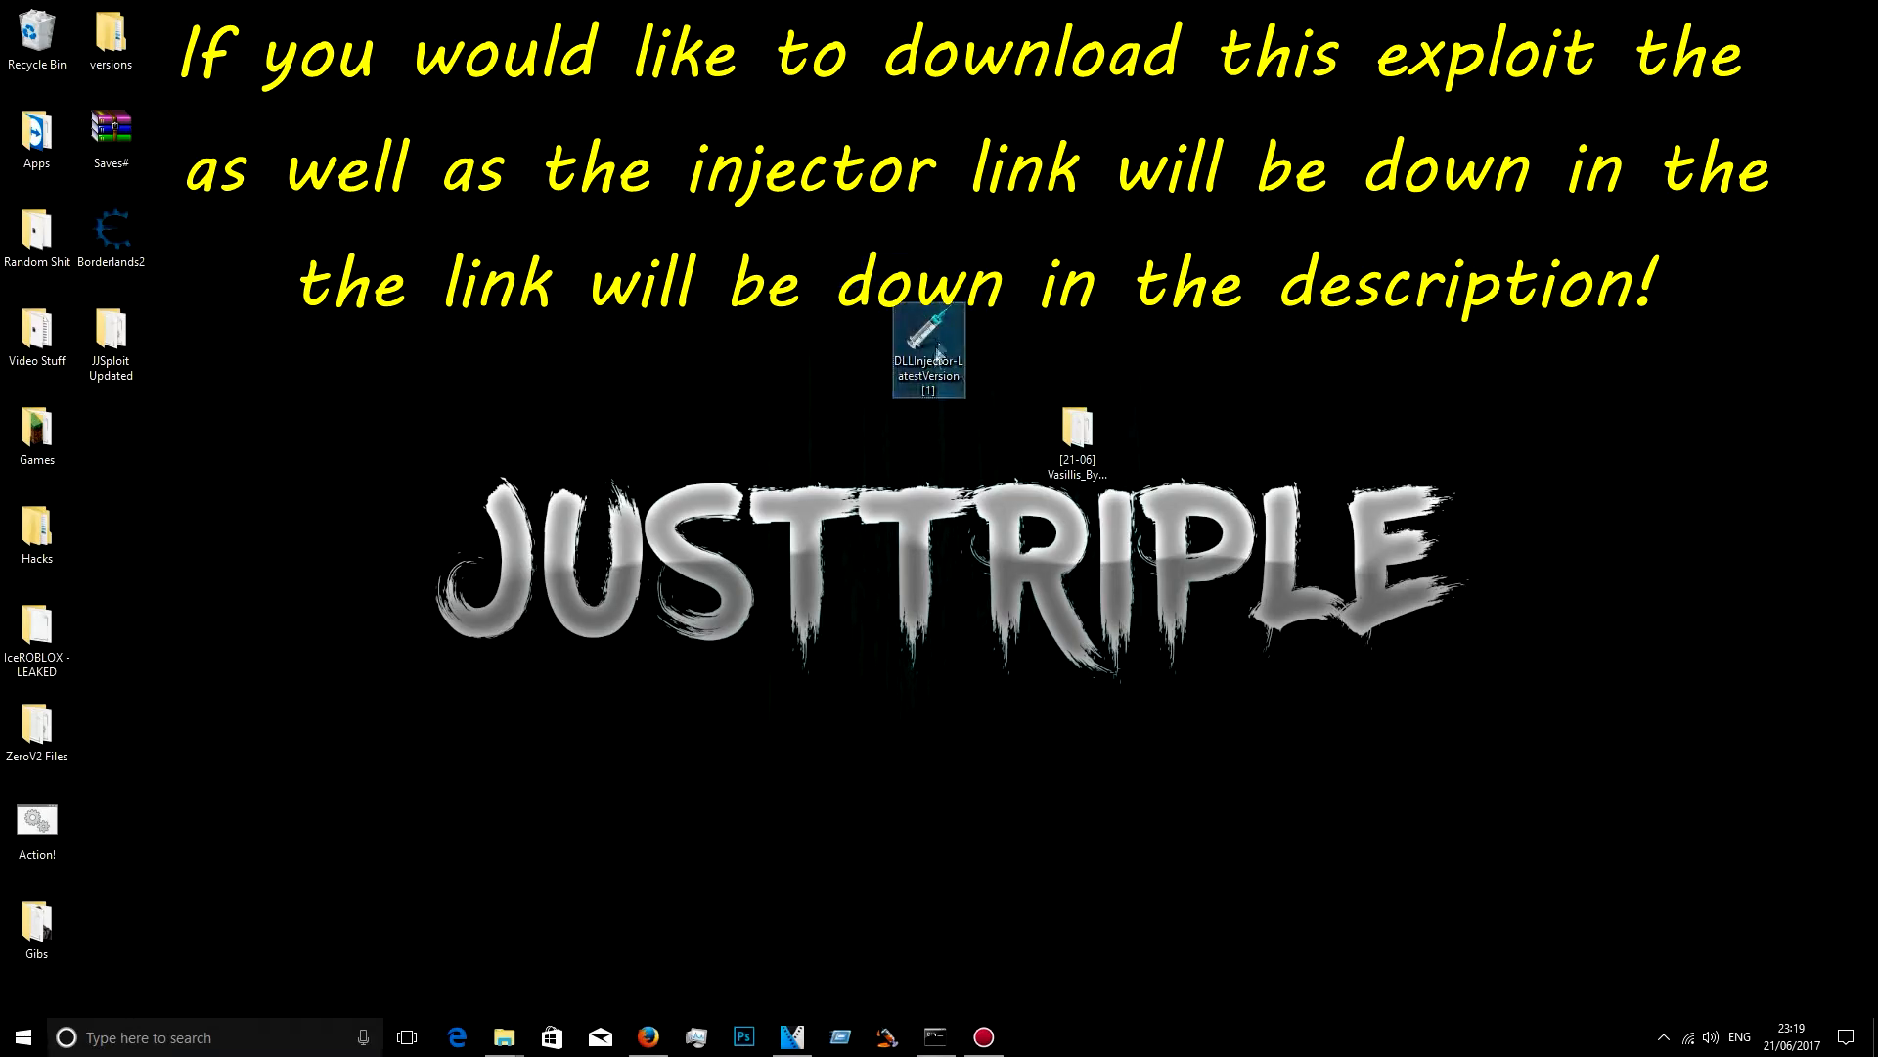
Step: Move the DLLInjector-LatestVersion shortcut to a new spot on the desktop
{"action": "left_click_drag", "start_coordinate": [928, 360], "coordinate": [853, 444]}
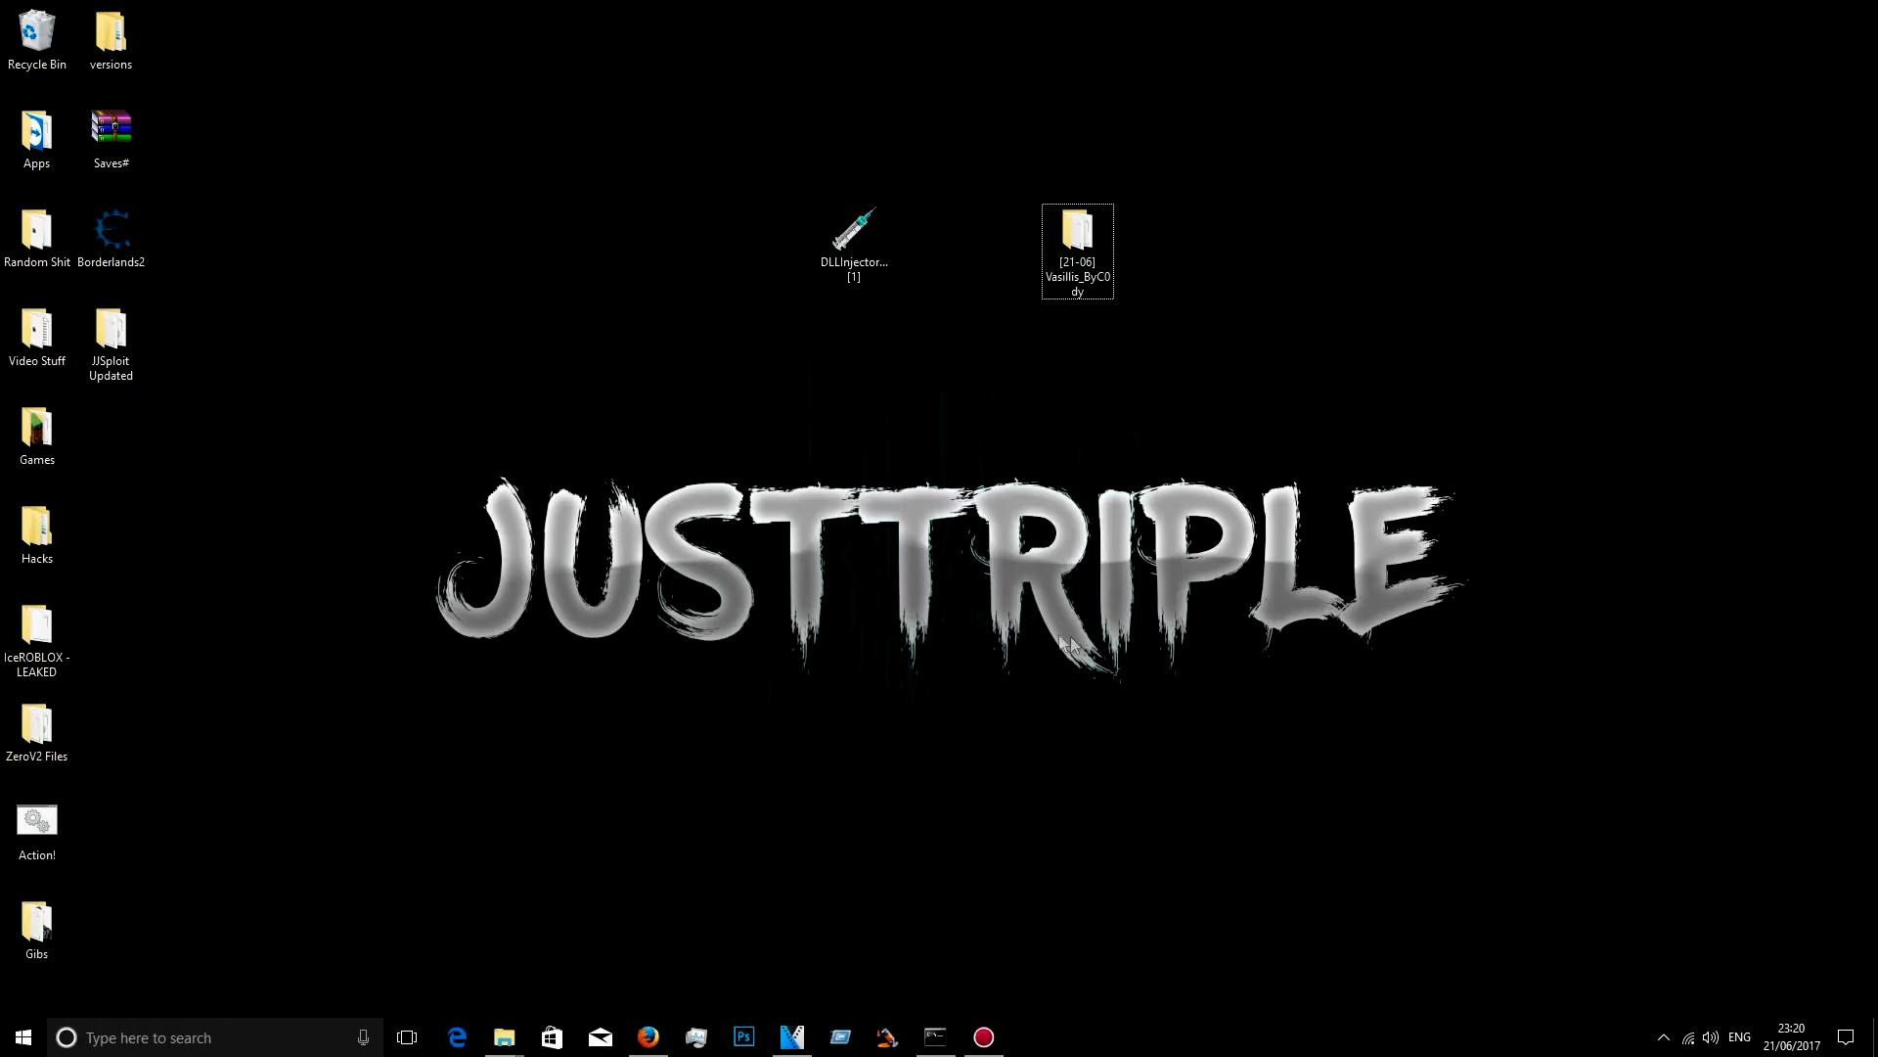
{"action": "mouse_move", "coordinate": [664, 1021]}
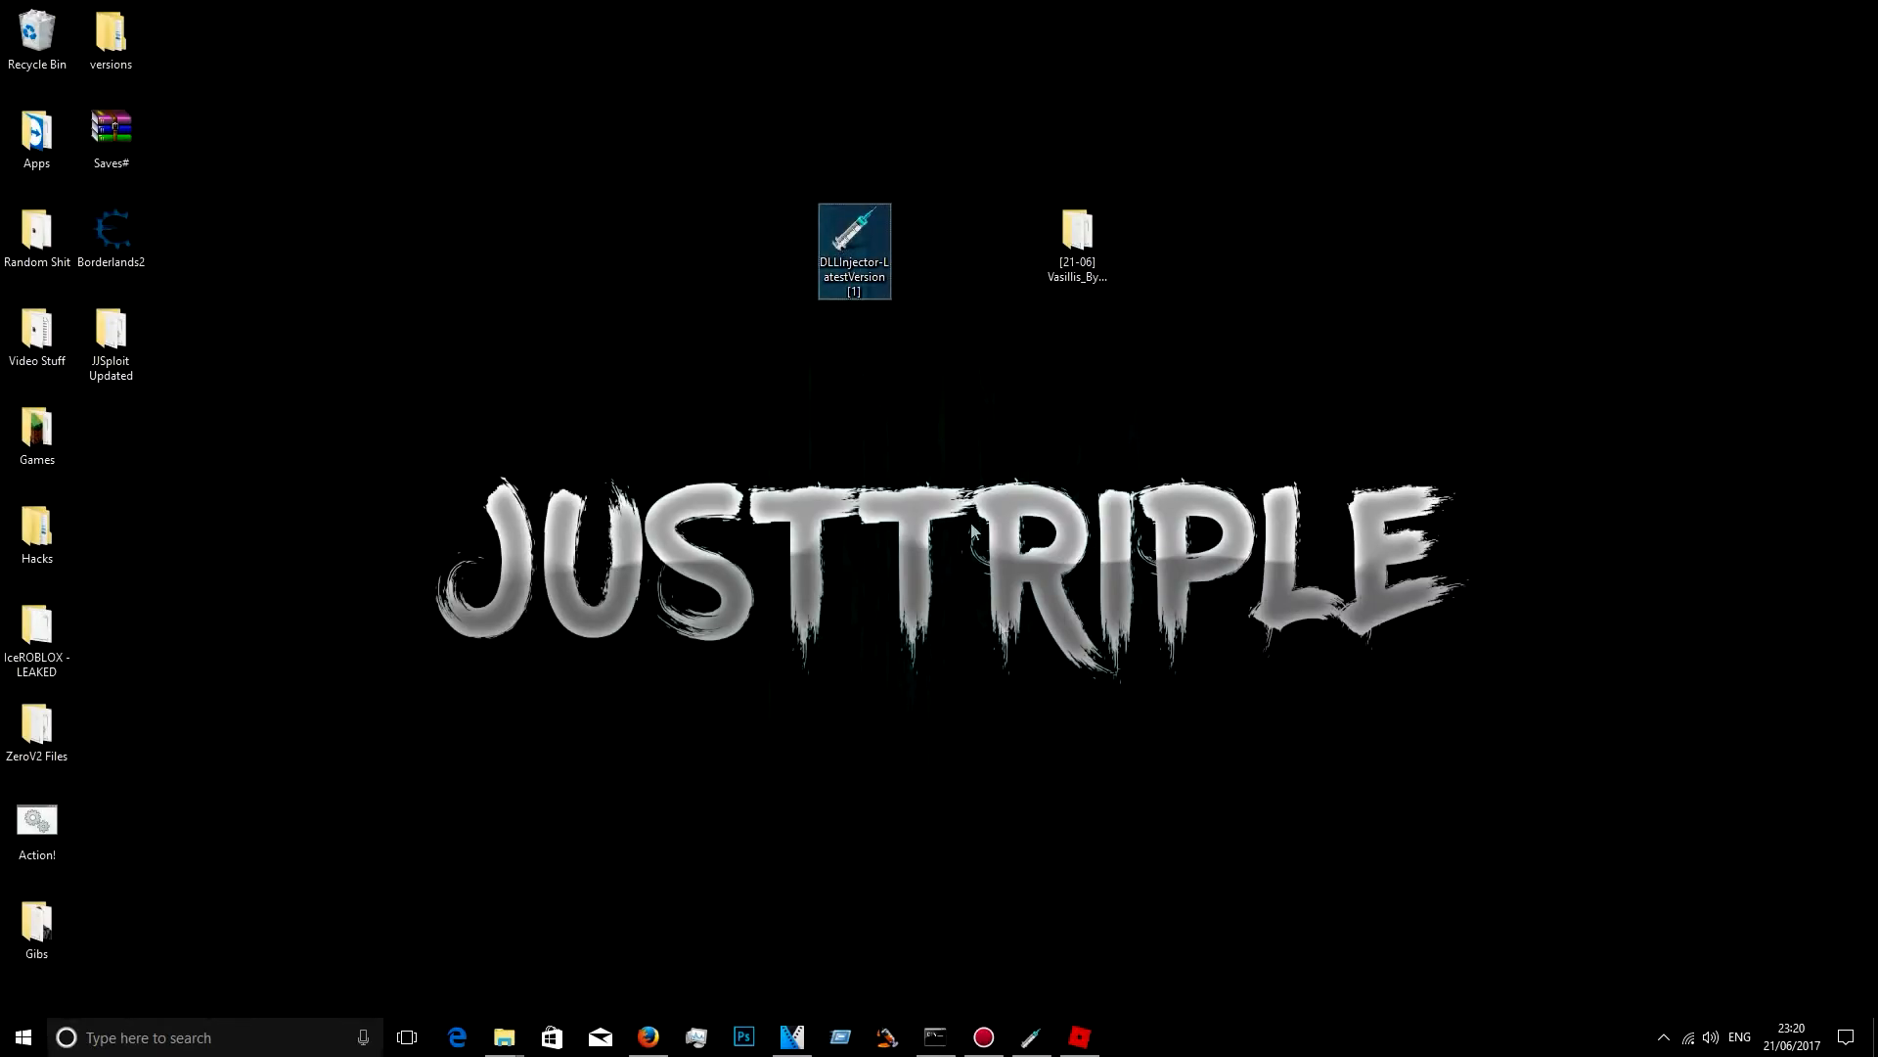
Step: Launch DLL Injector, load vasilis_updated_21-06.dll, inject it into RobloxPlayerBeta and acknowledge the finish message
{"action": "double_click", "coordinate": [853, 249]}
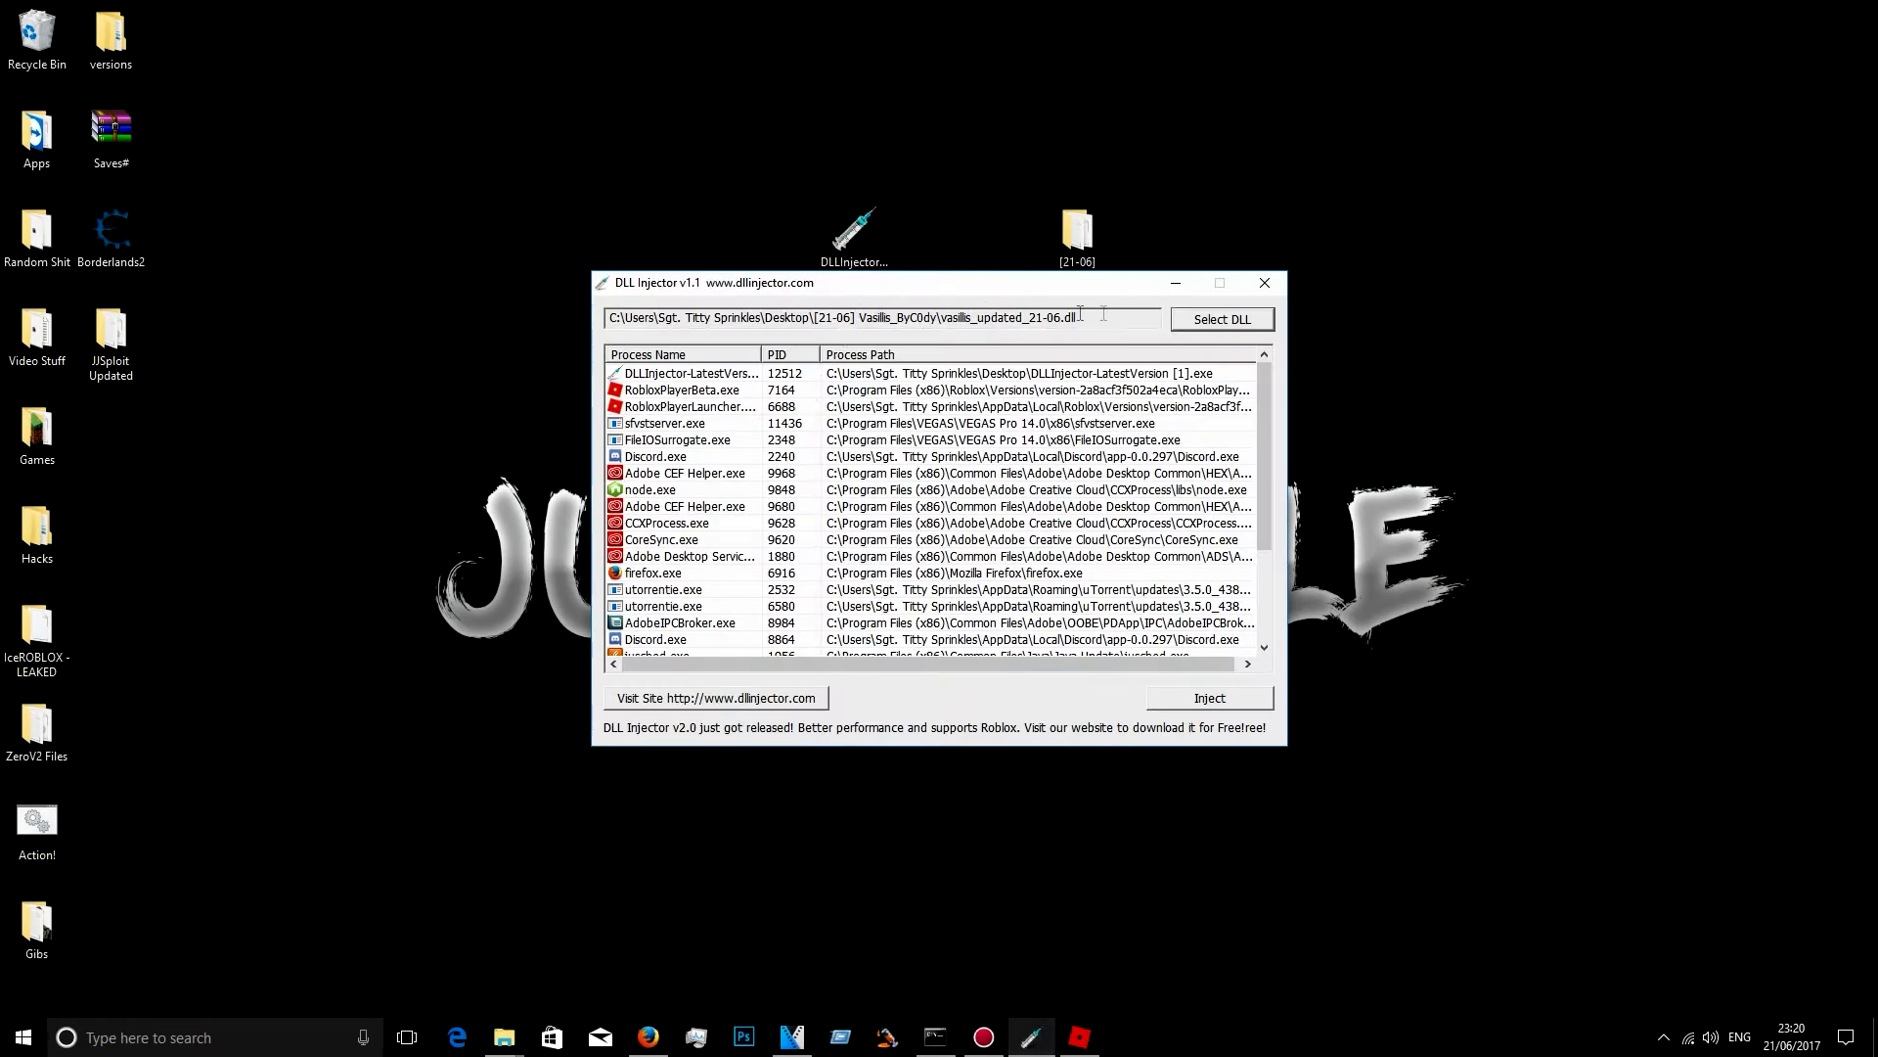
{"action": "left_click", "coordinate": [1221, 319]}
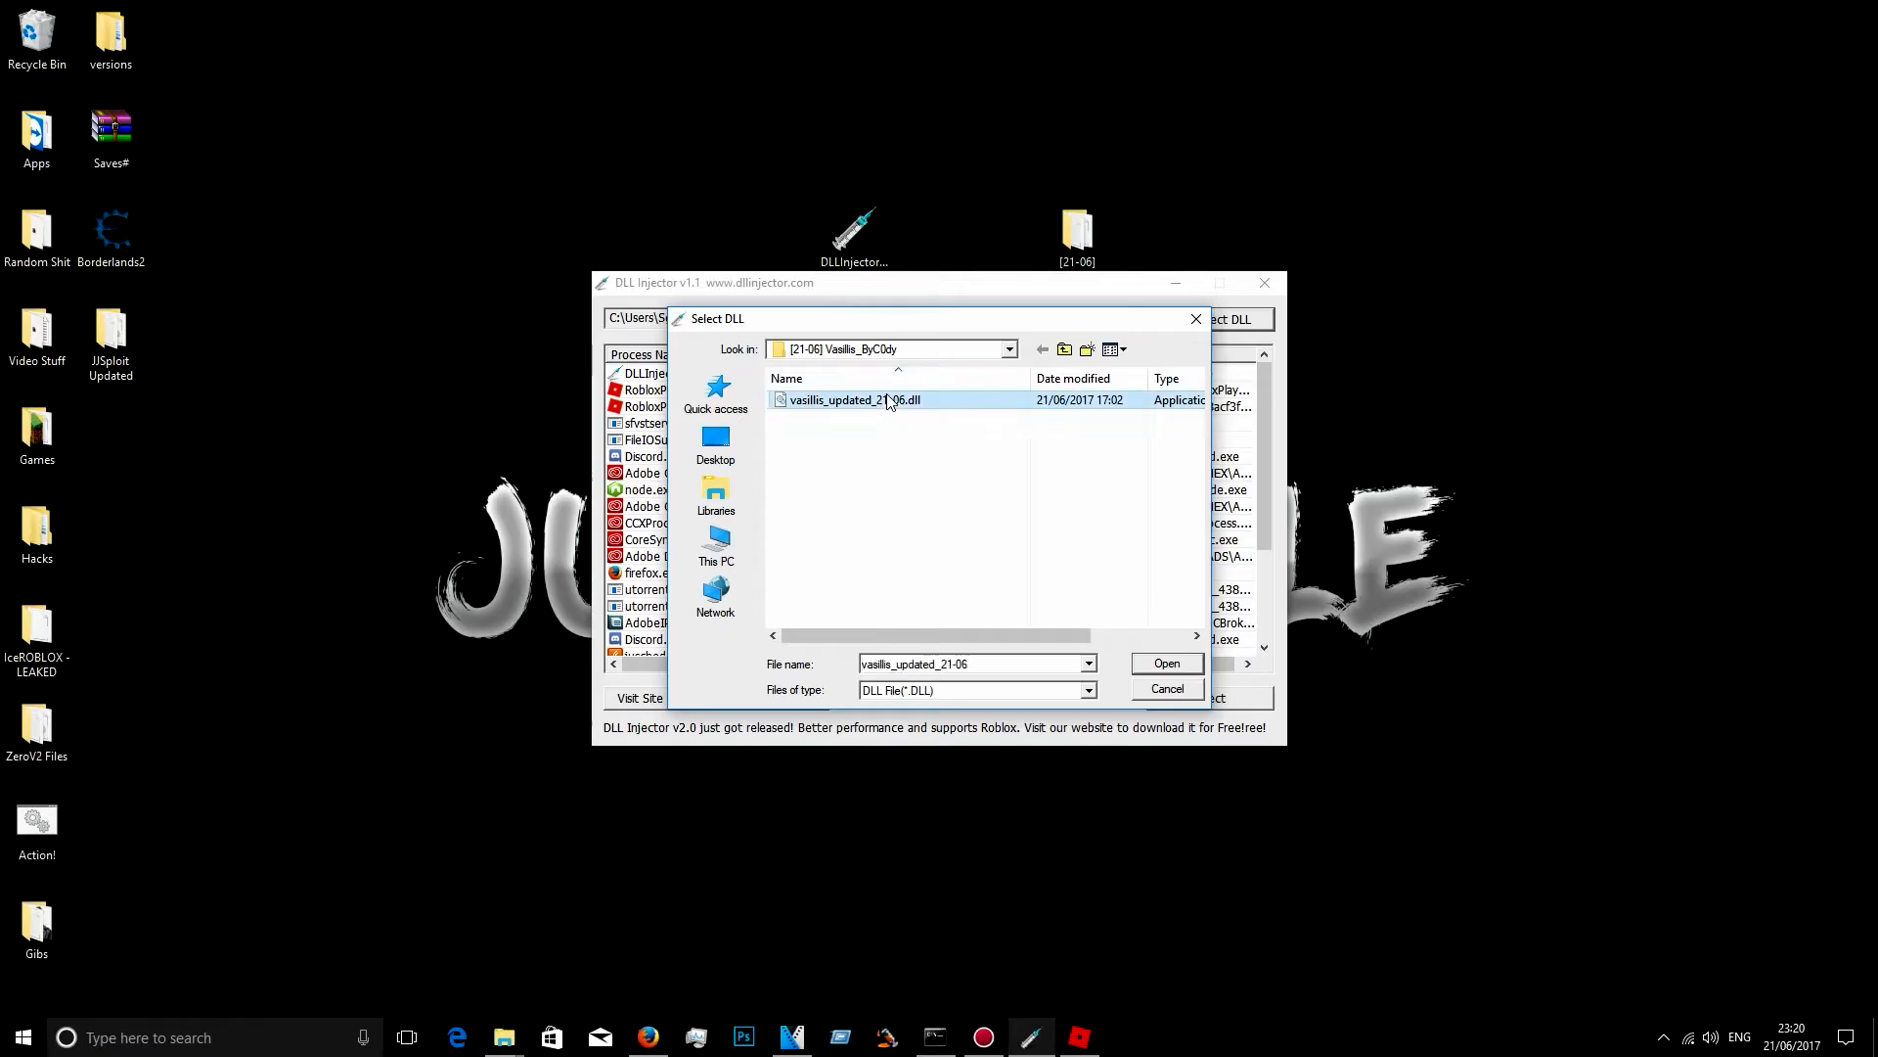
{"action": "left_click", "coordinate": [1162, 663]}
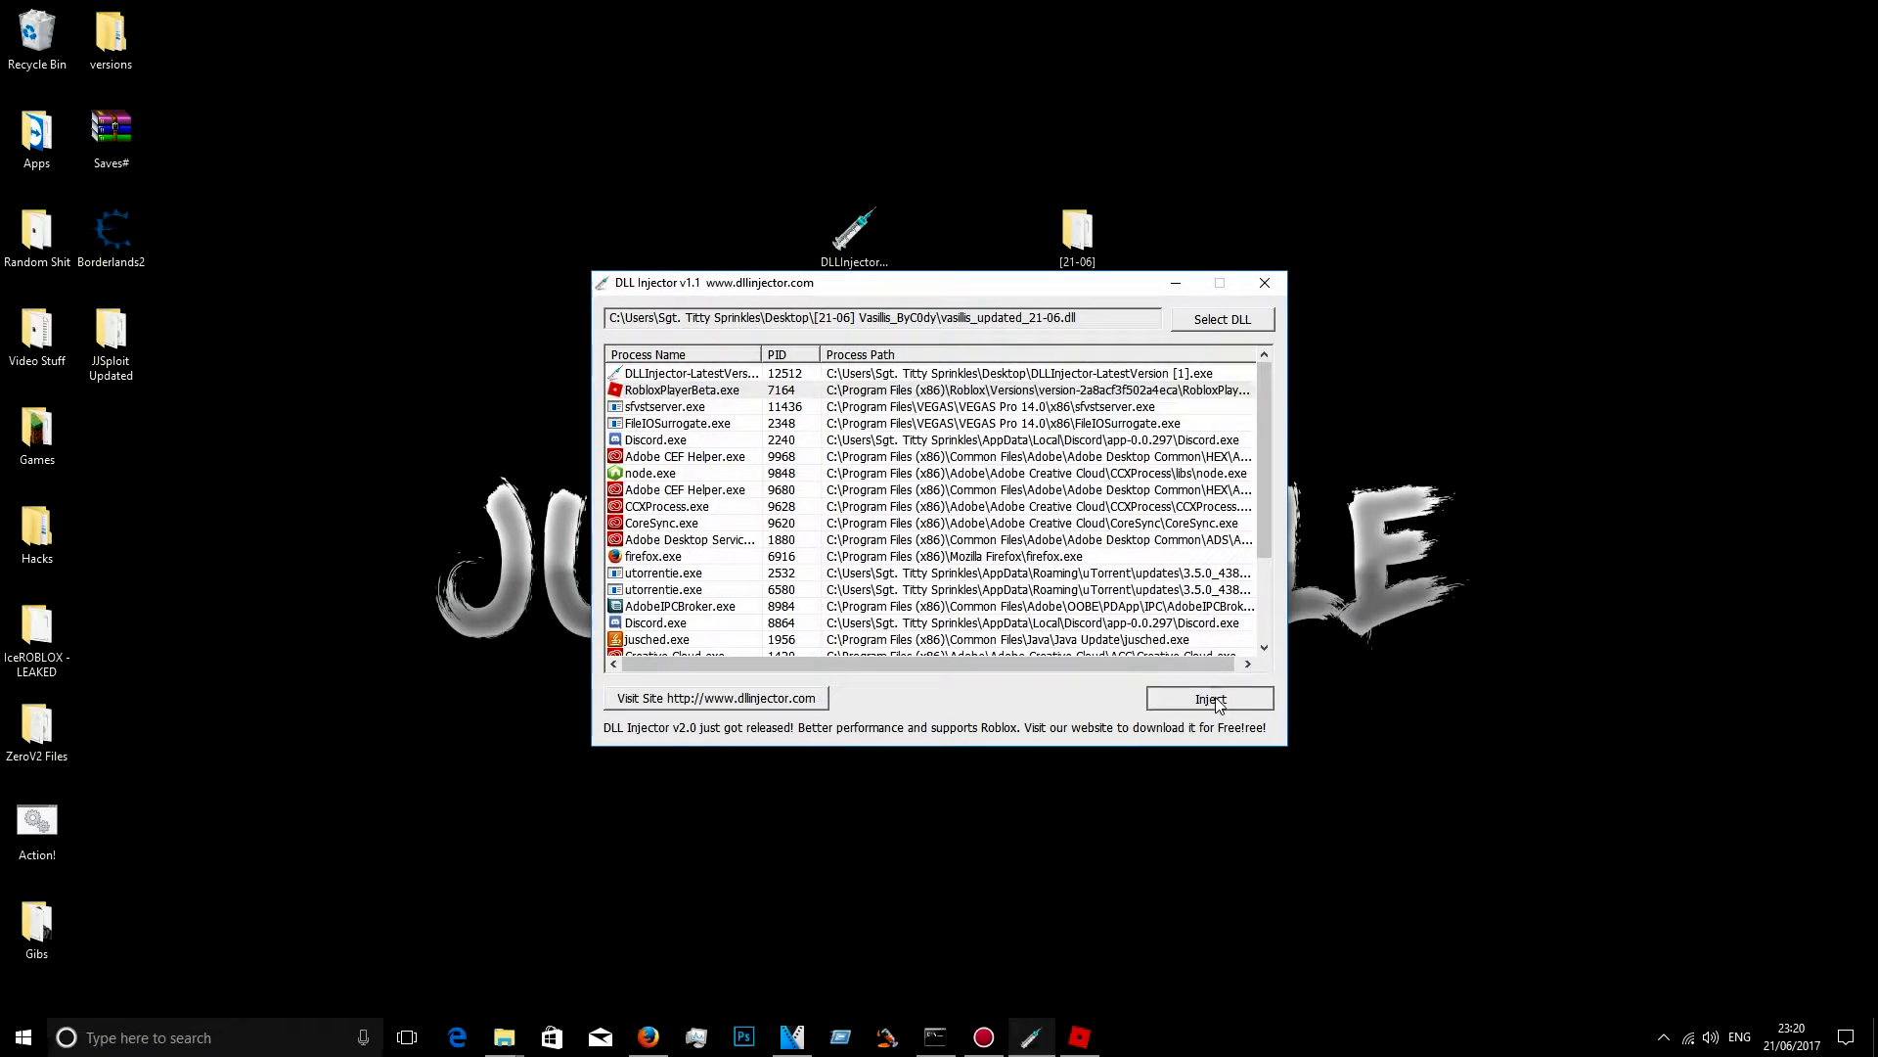
{"action": "left_click", "coordinate": [1209, 699]}
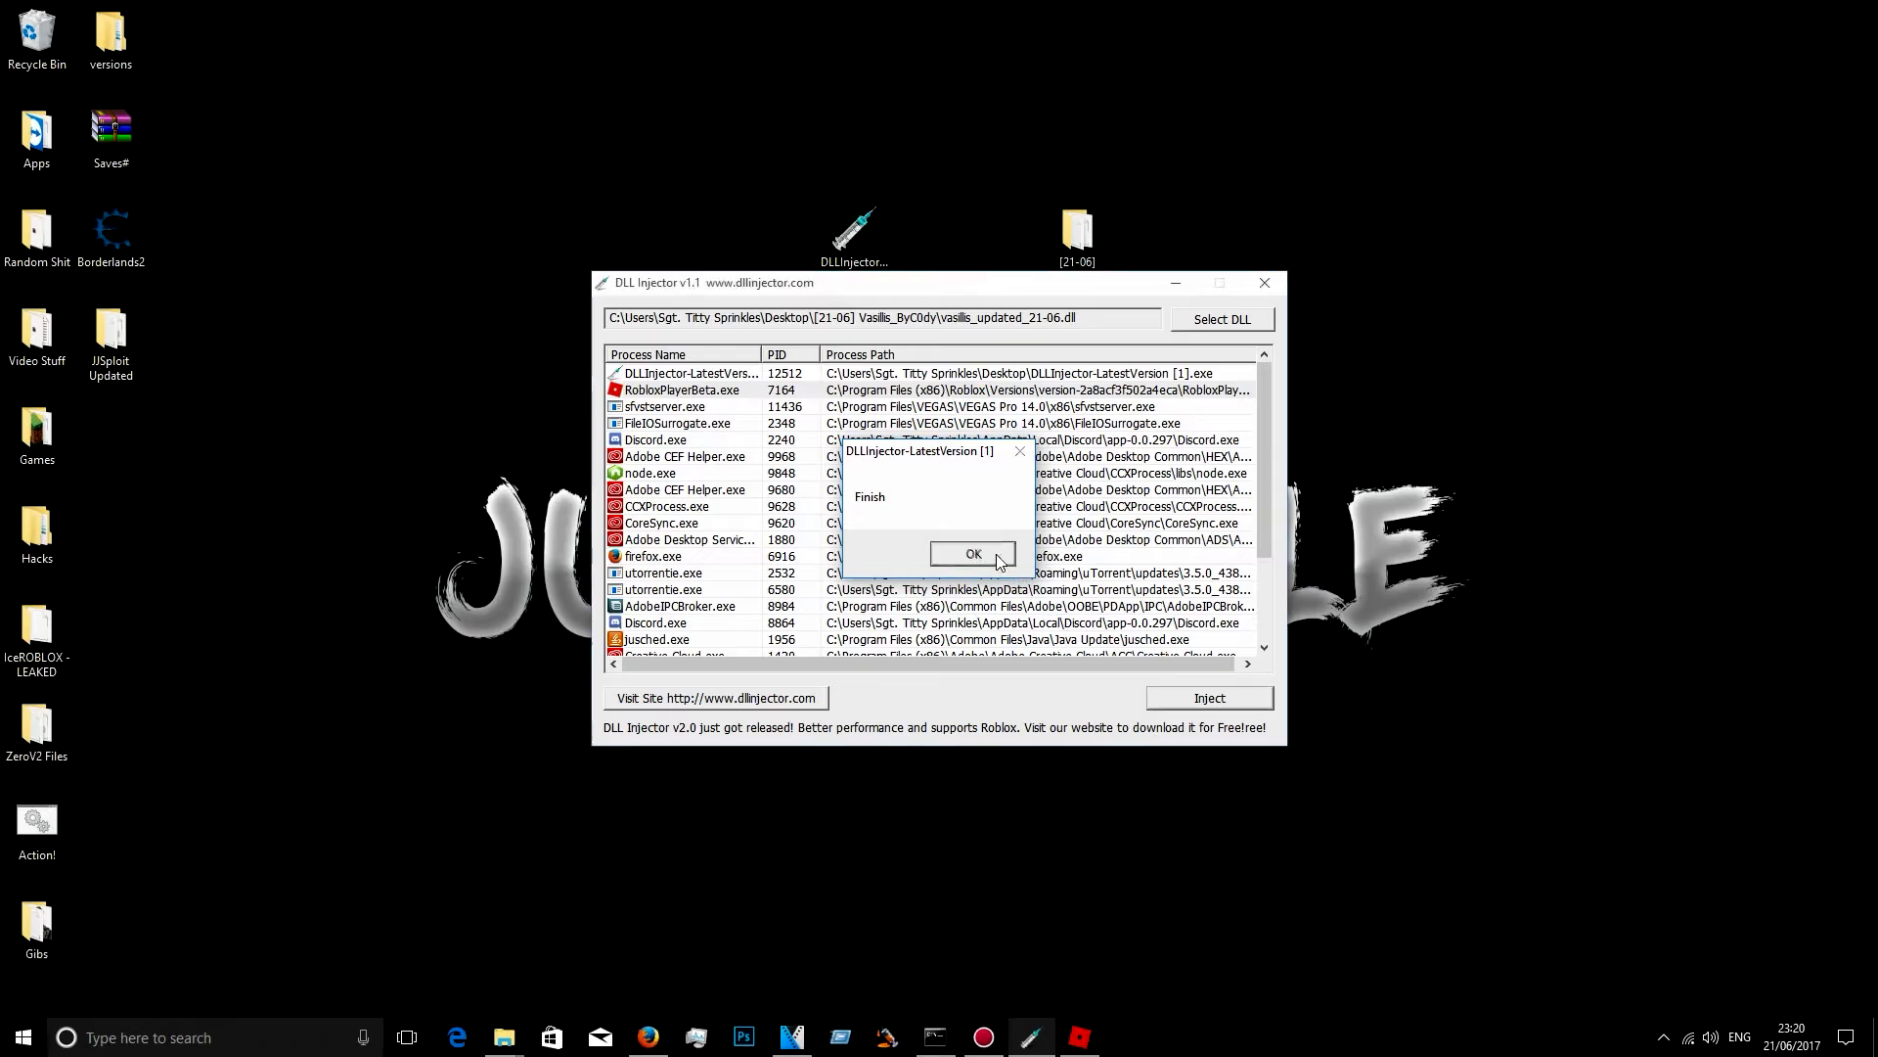
{"action": "left_click", "coordinate": [972, 554]}
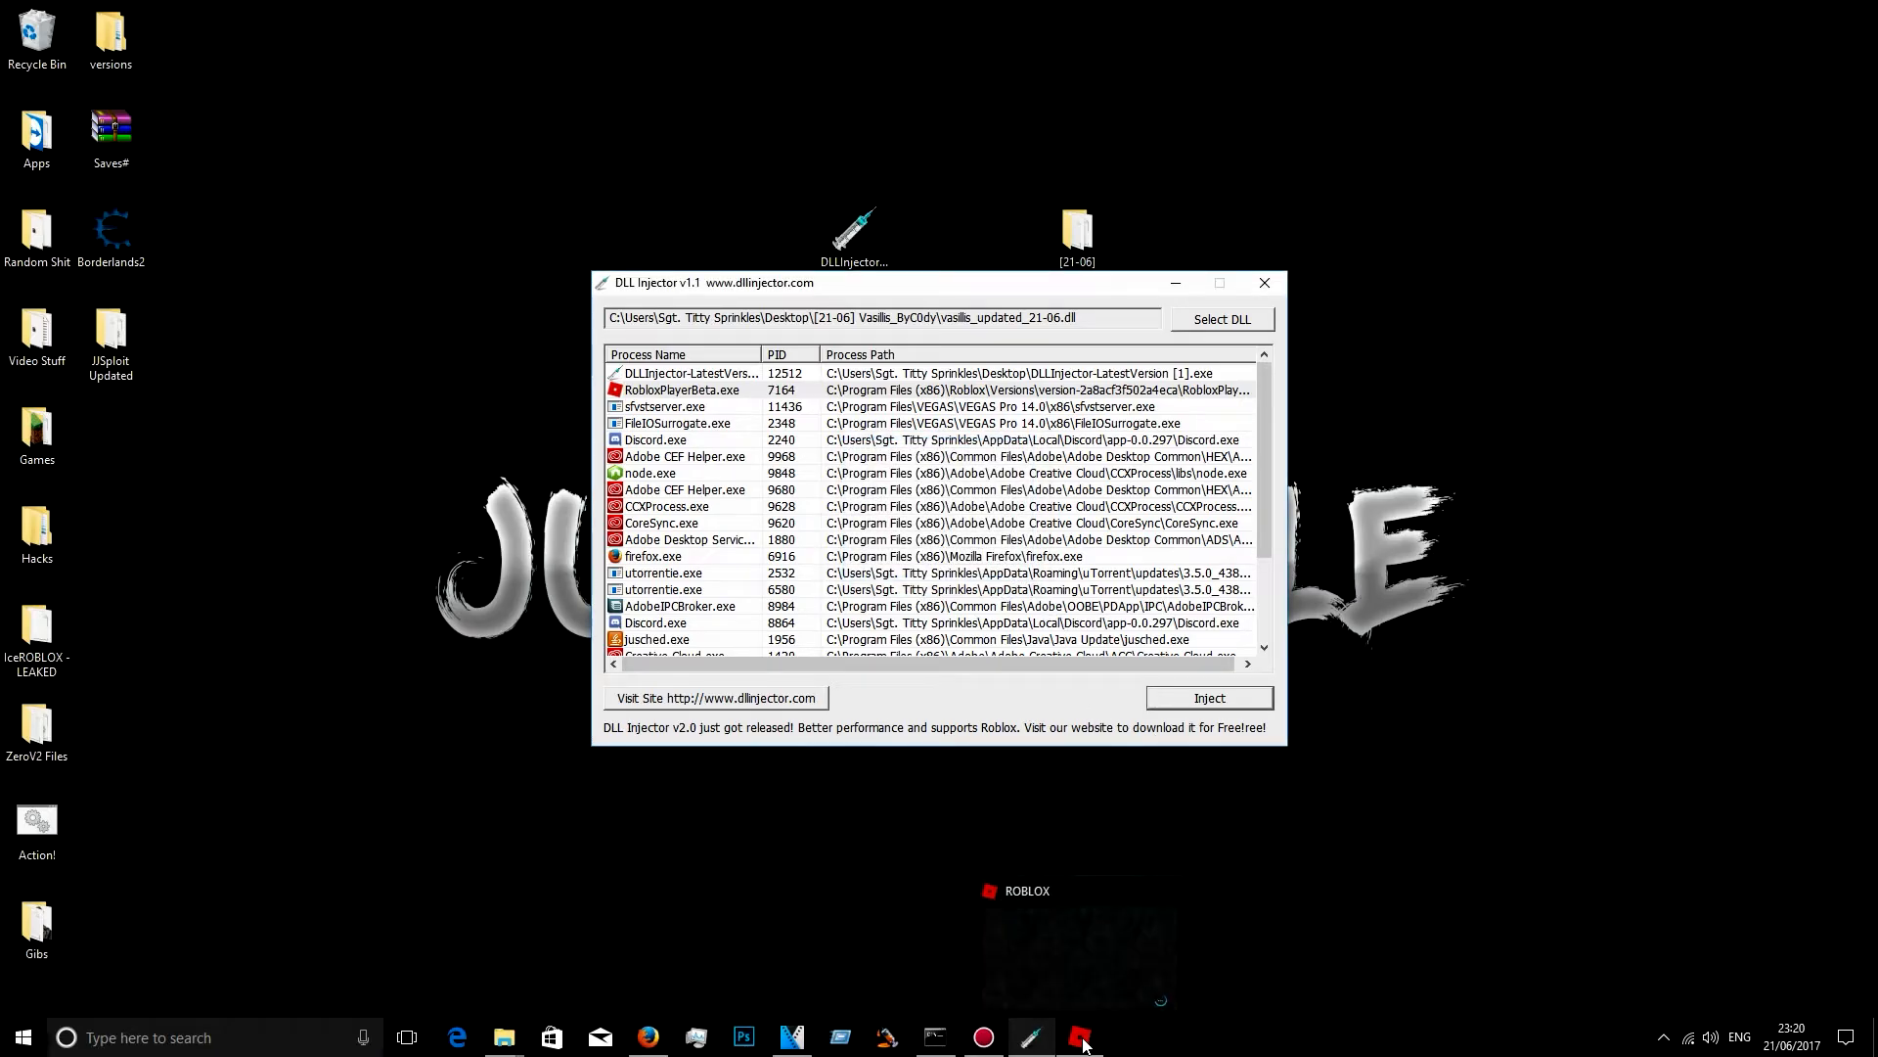
Step: In Roblox, list commands with cmds then run ff, fire, sp, smoke, shrek, stopmusic and btools on the player
{"action": "left_click", "coordinate": [1078, 1037]}
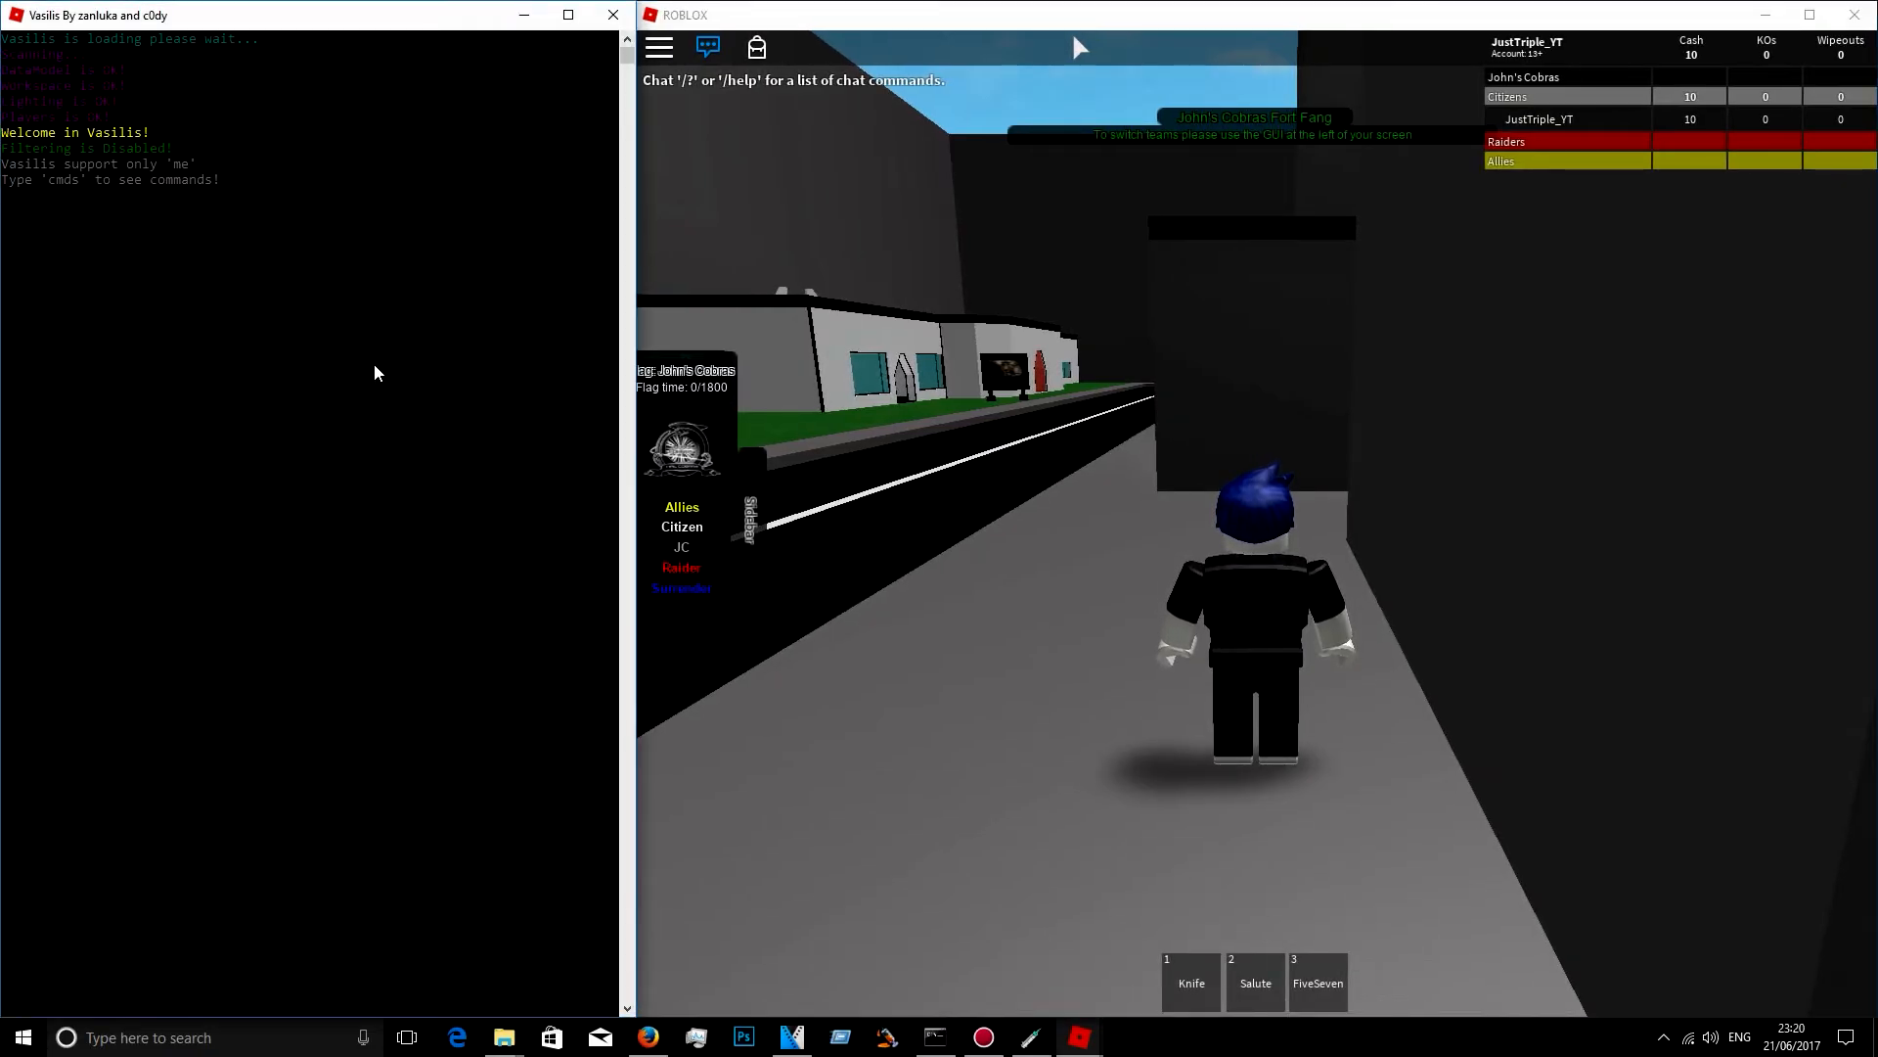
{"action": "type", "text": "cmd"}
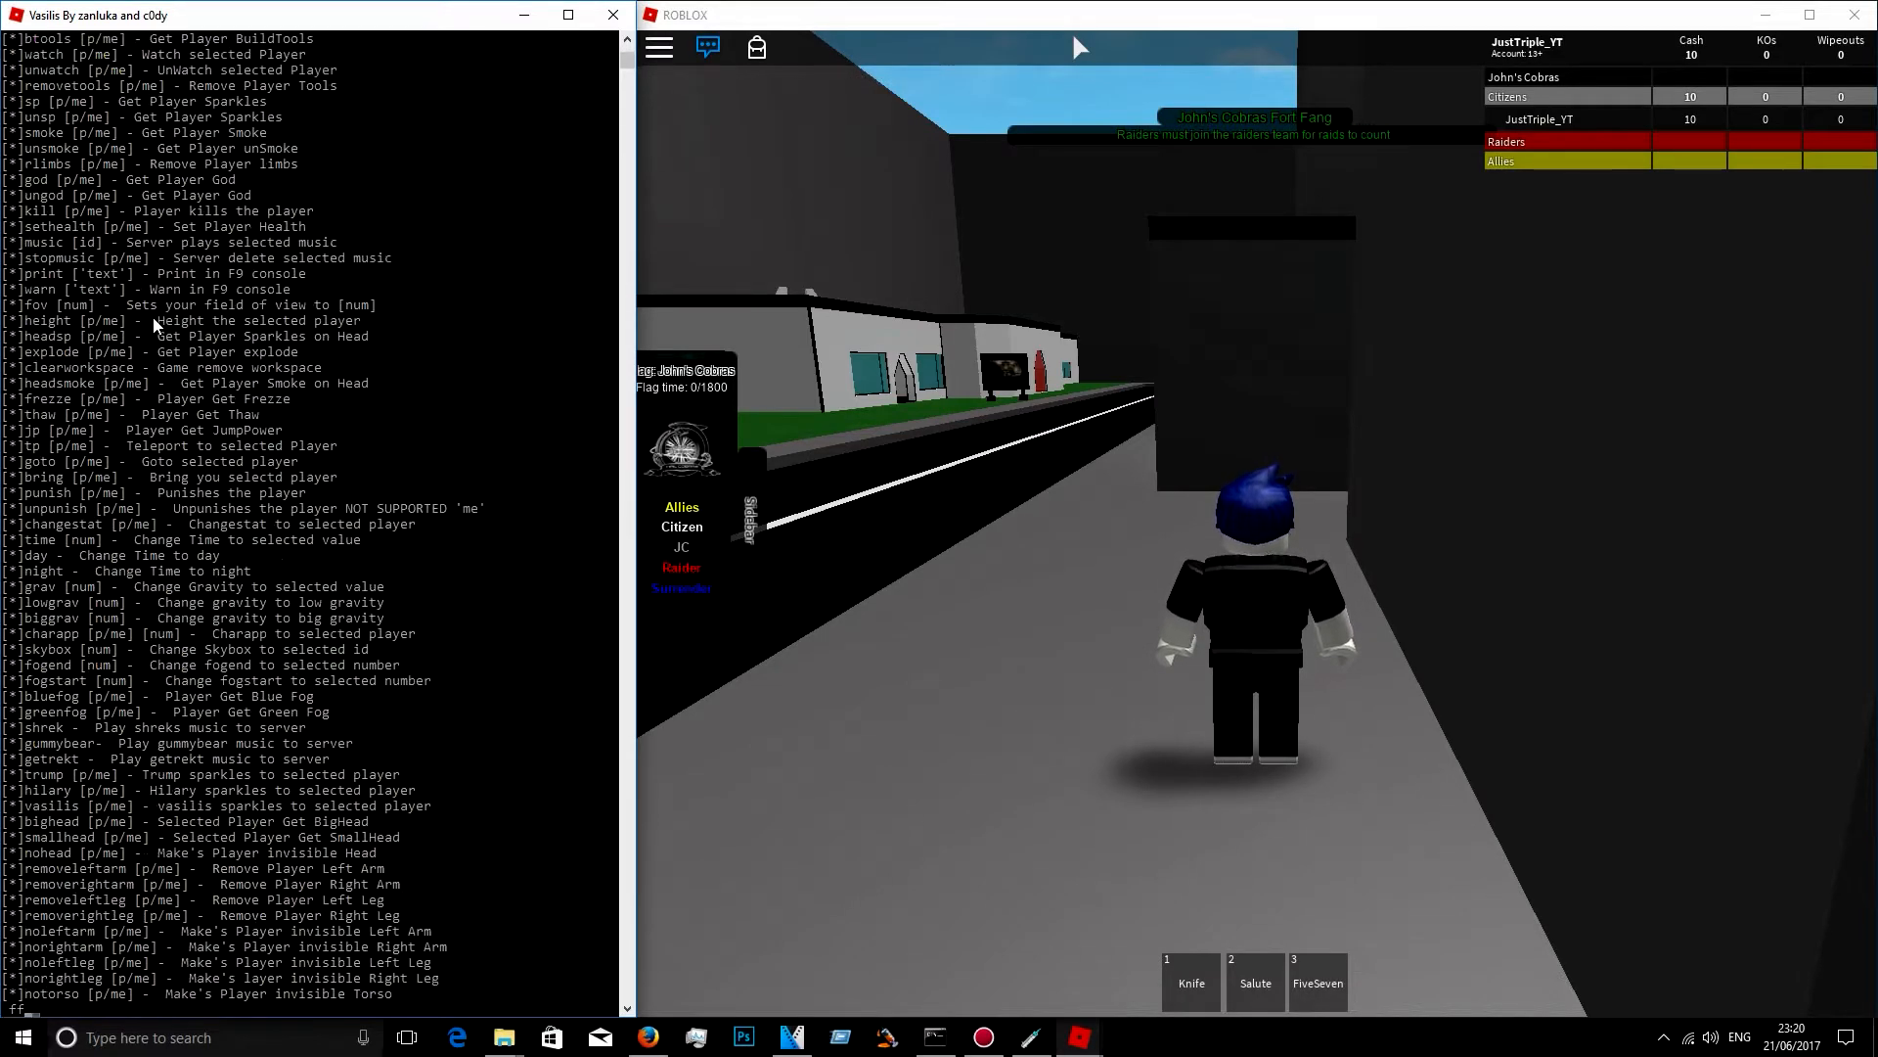
{"action": "type", "text": "fire me"}
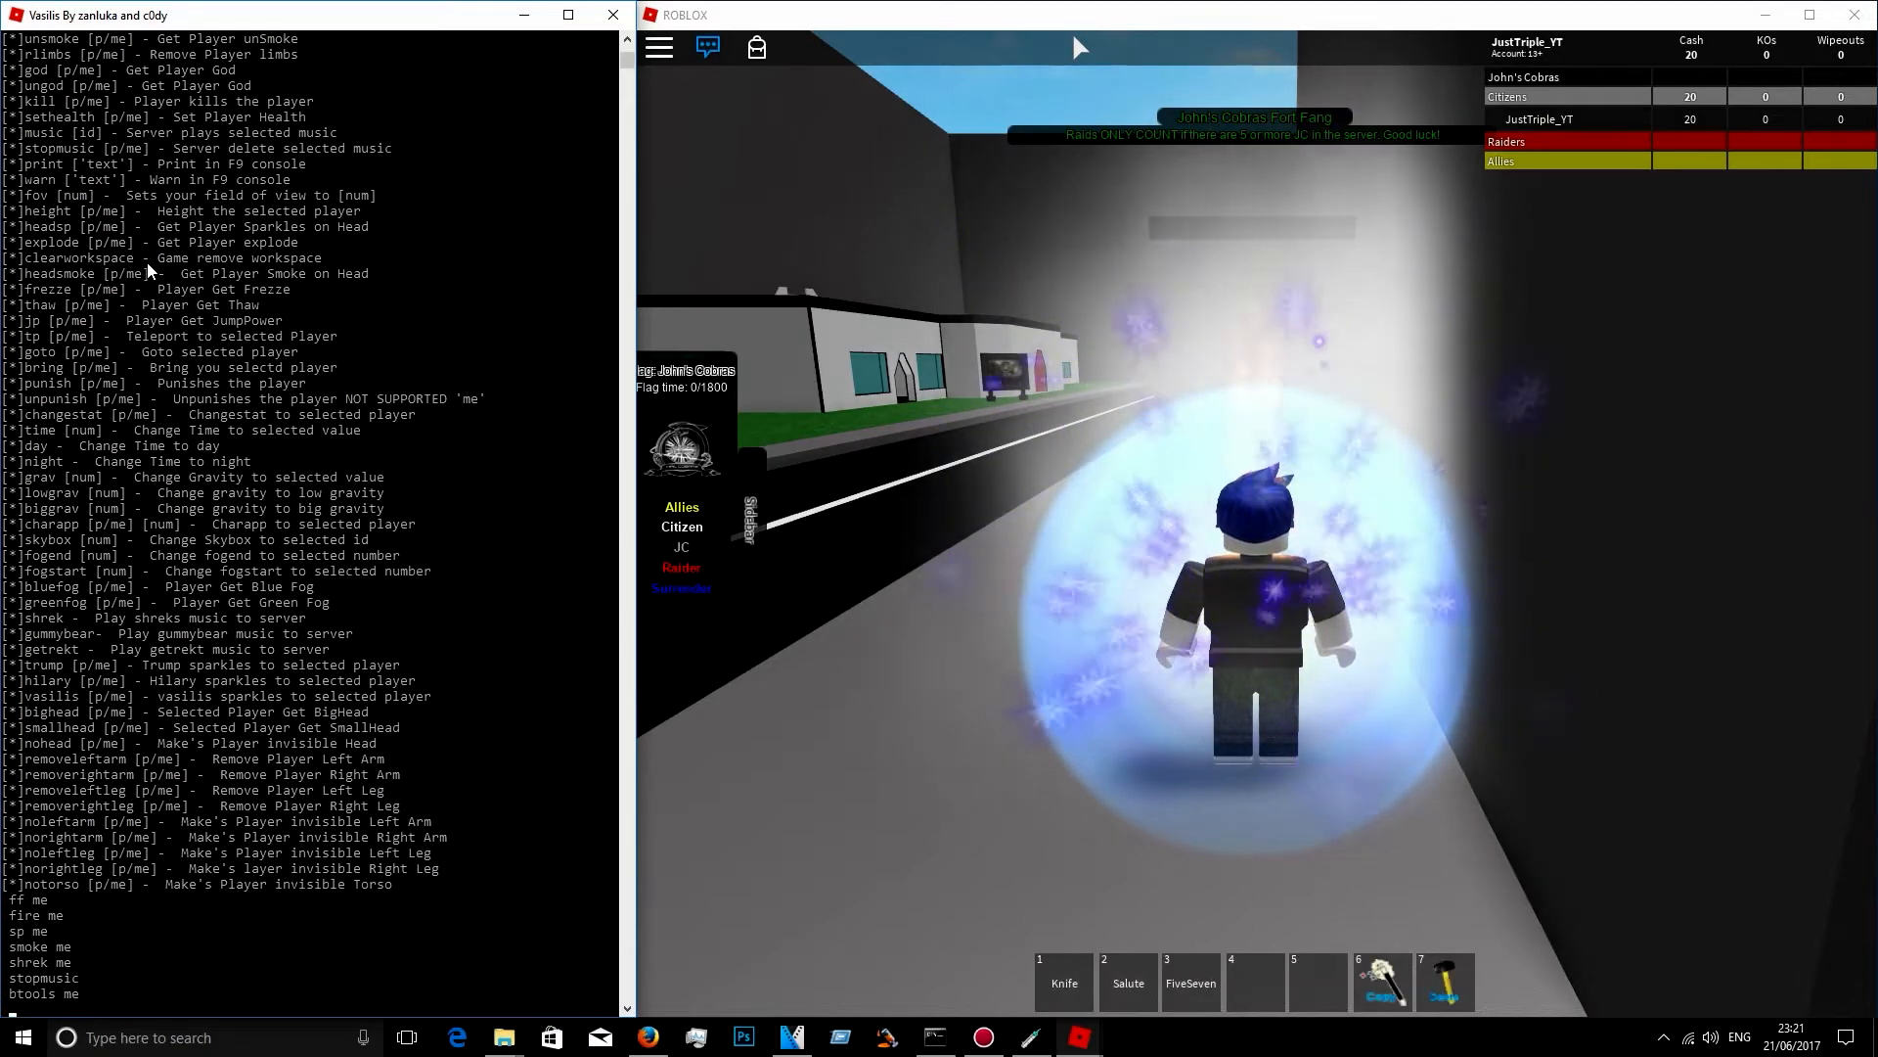
Step: Give the player blue fog, walk speed 150, jump power 190, then green fog
{"action": "type", "text": "blue fog me"}
{"action": "type", "text": "ws me 150"}
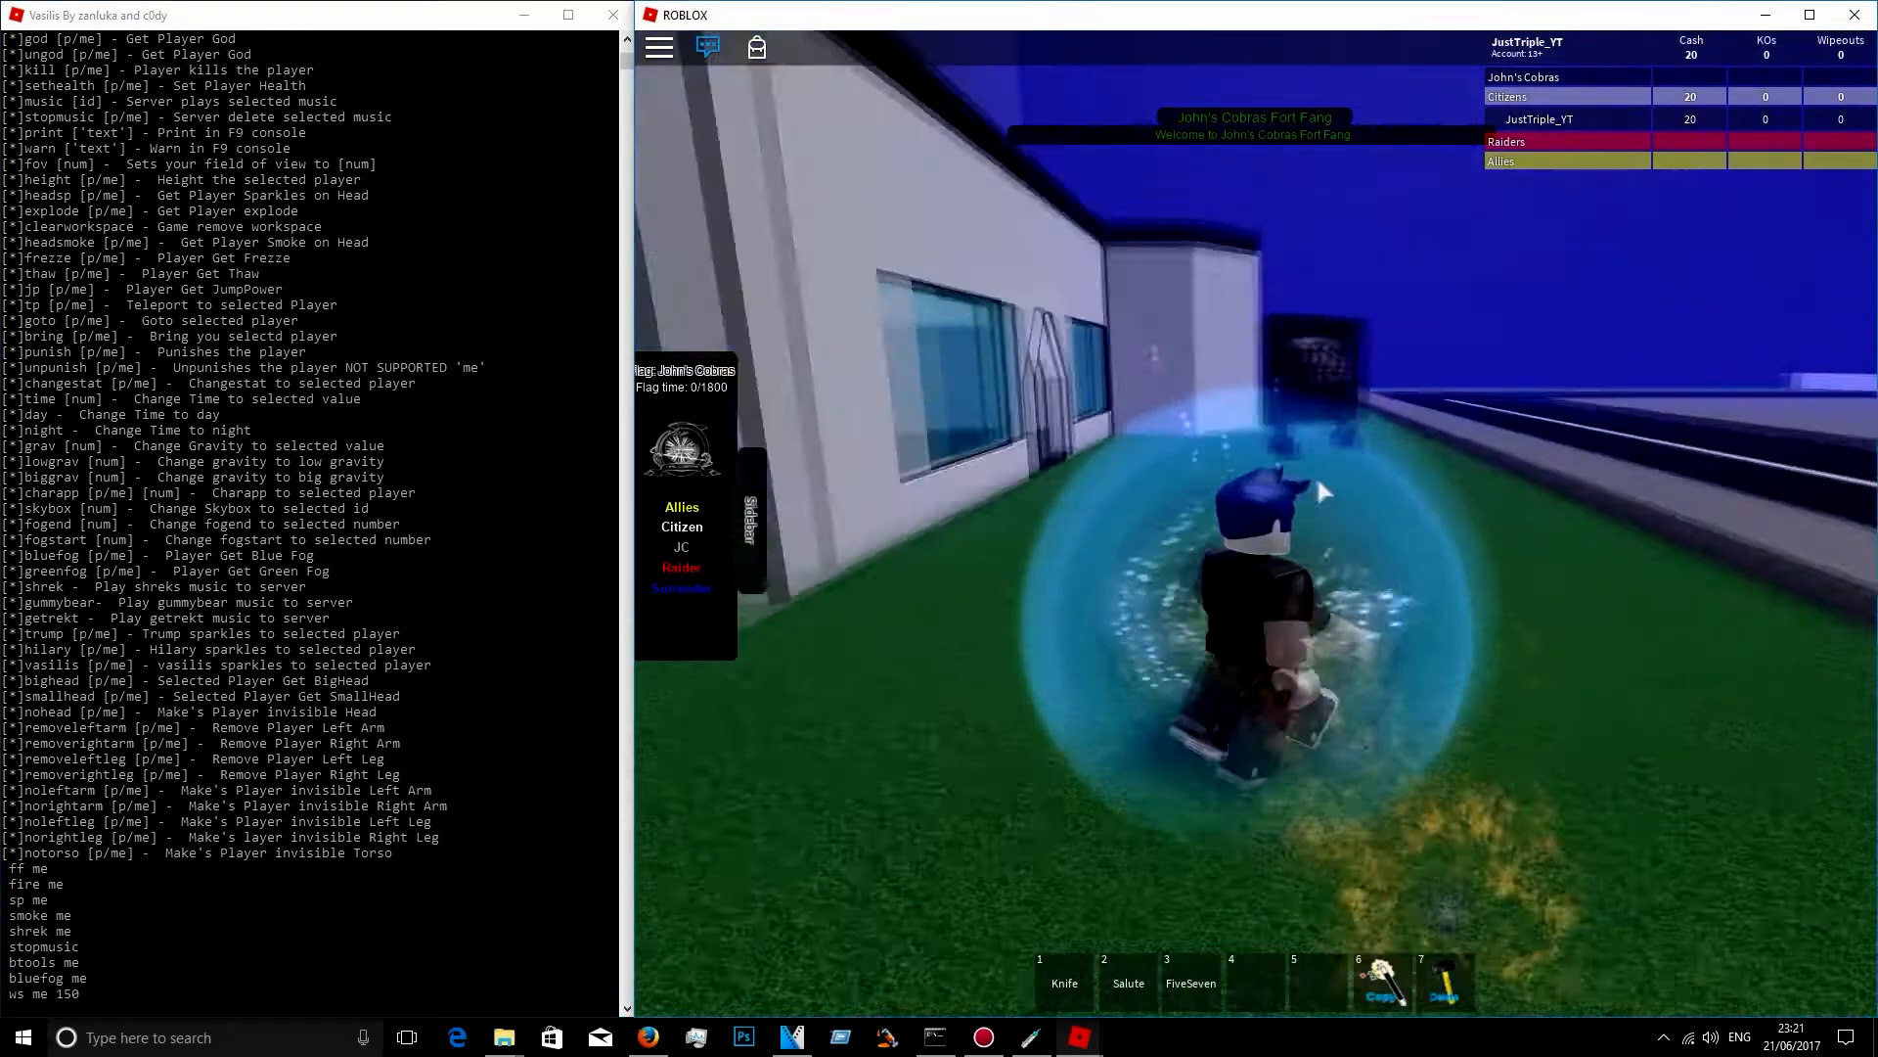
{"action": "type", "text": "jp me 190"}
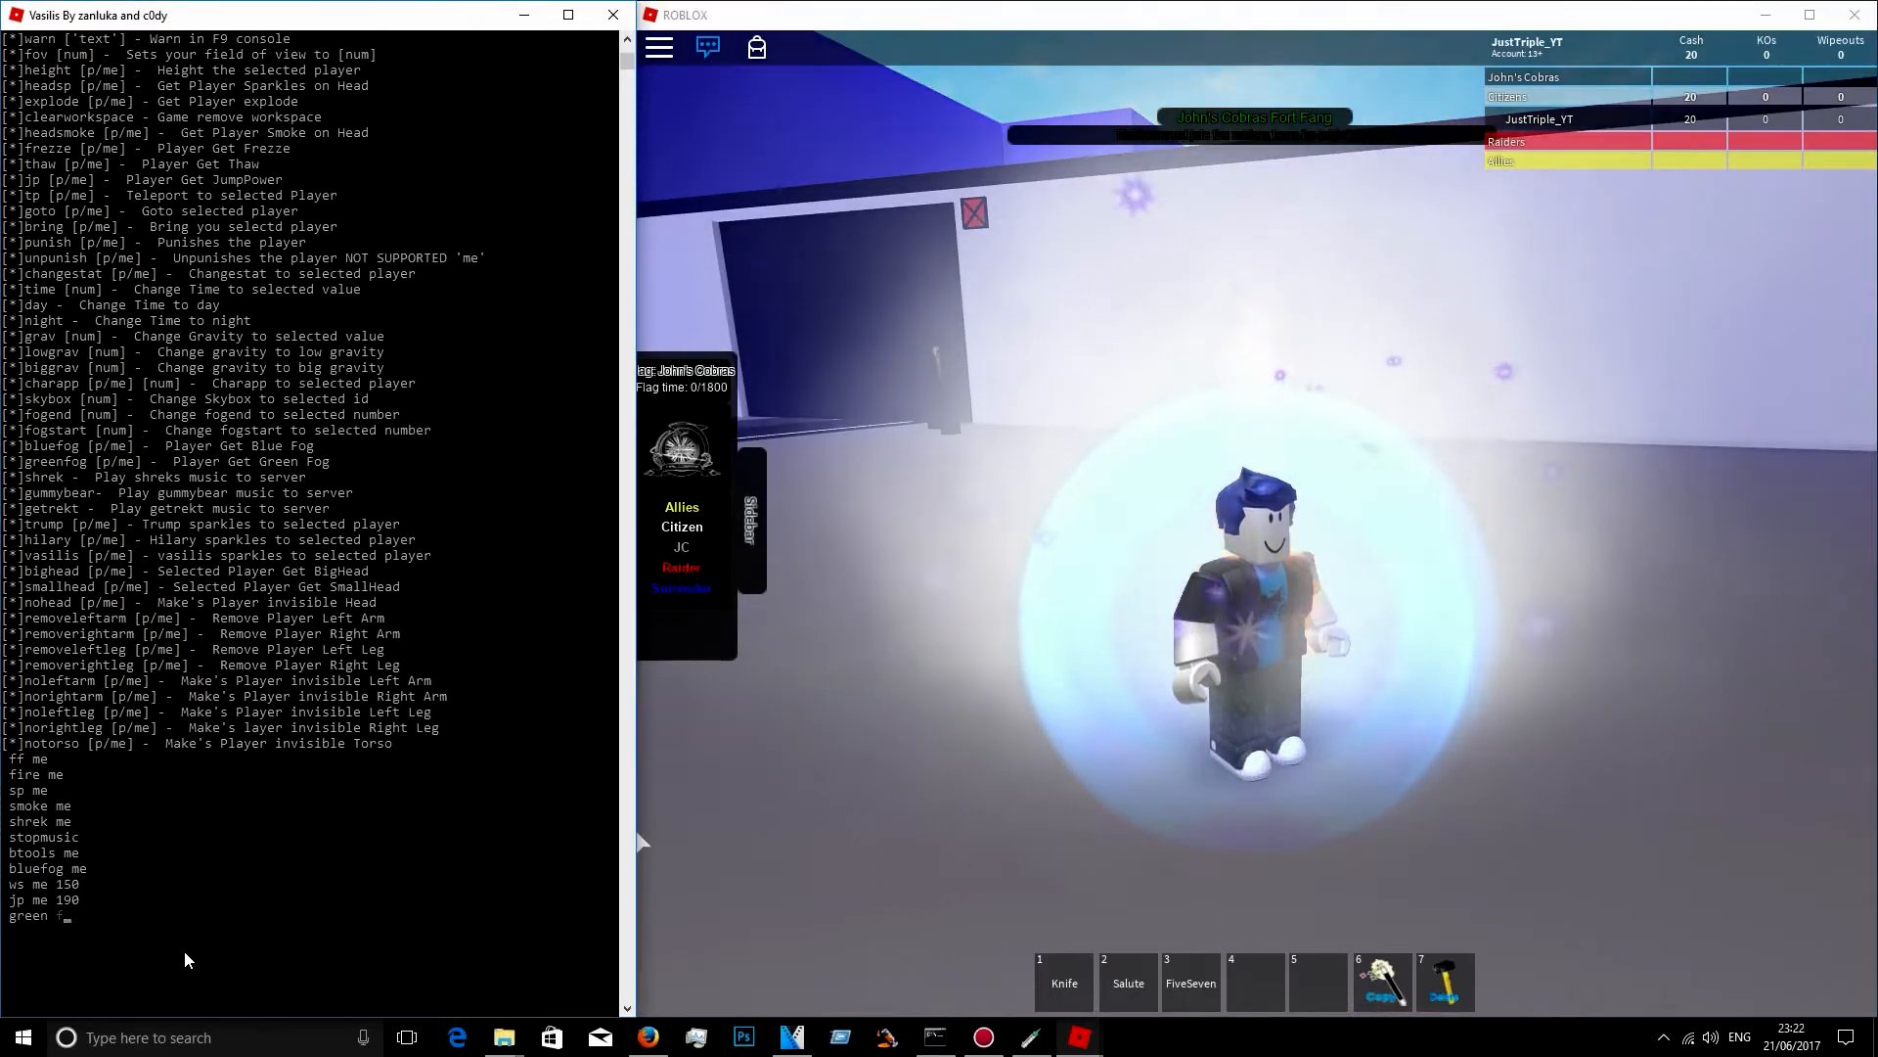
{"action": "type", "text": "reenfog me"}
{"action": "type", "text": "trump me"}
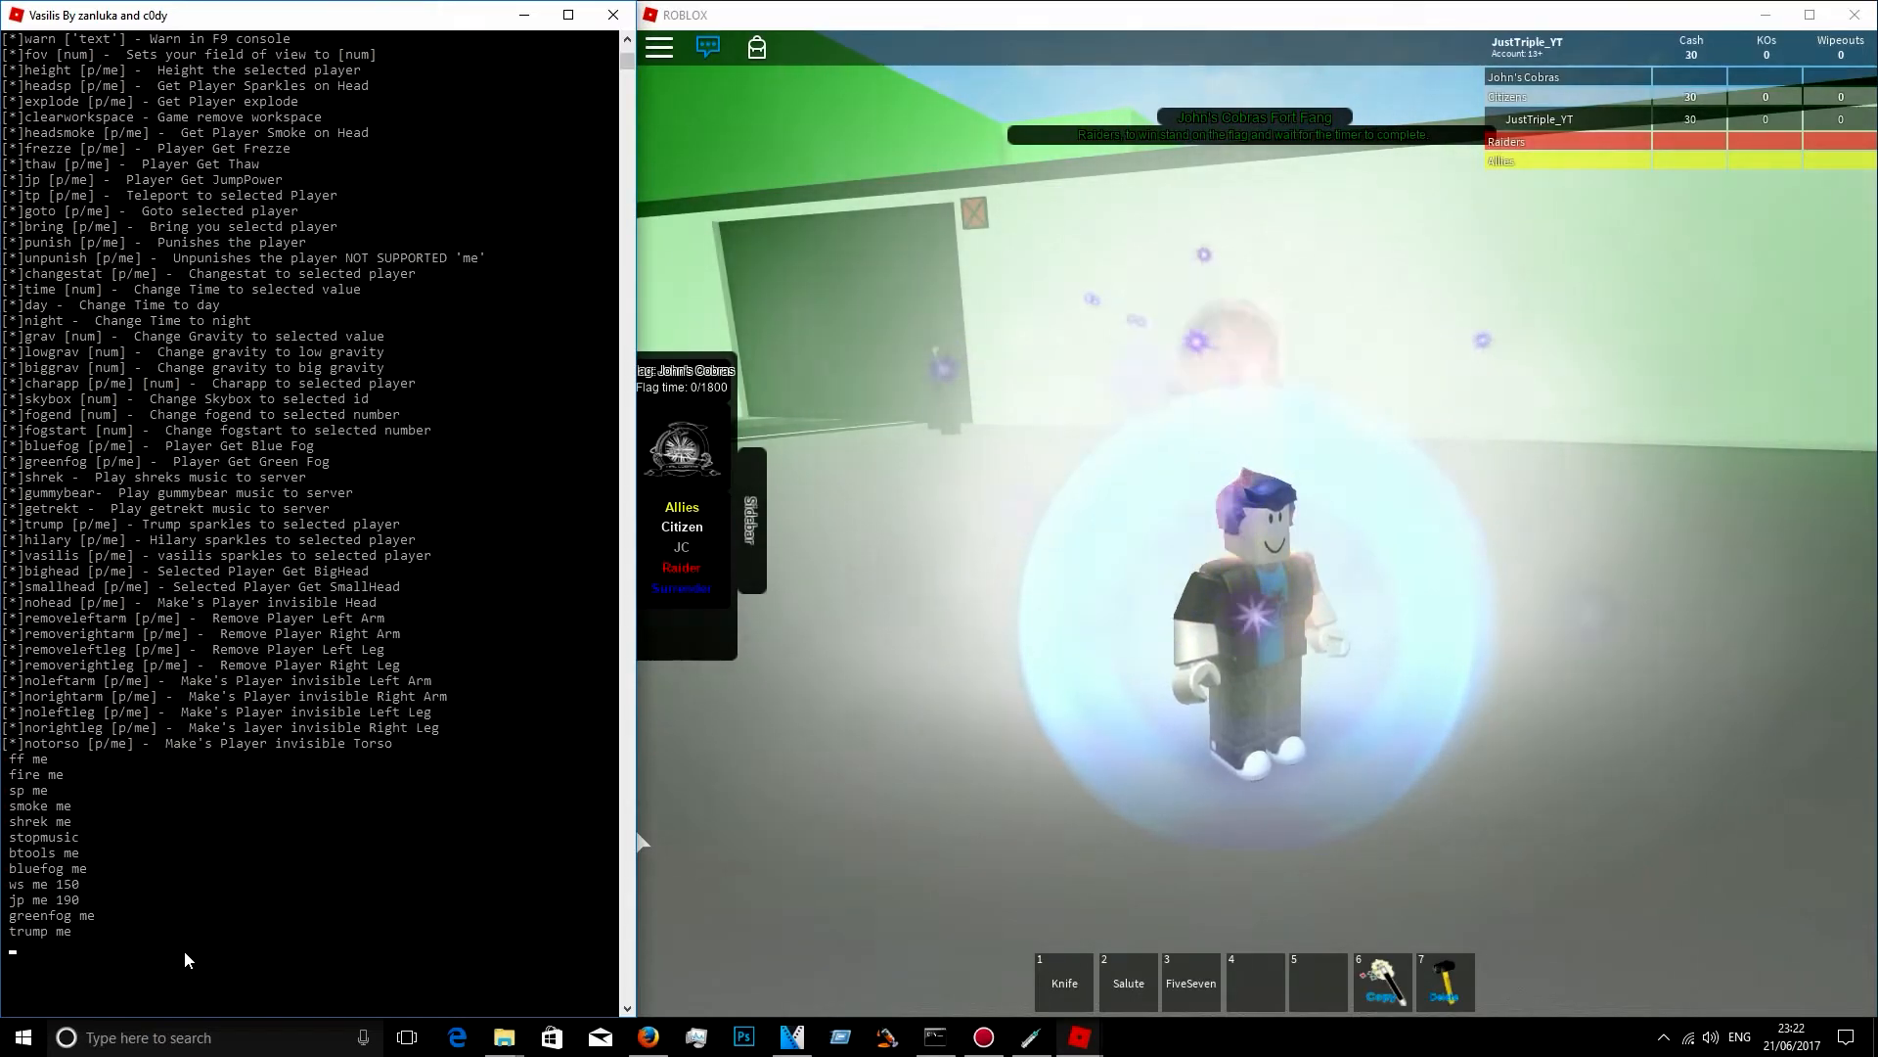
Step: Apply trump and hilary sparkles and a big head to the player
{"action": "type", "text": "hilary me"}
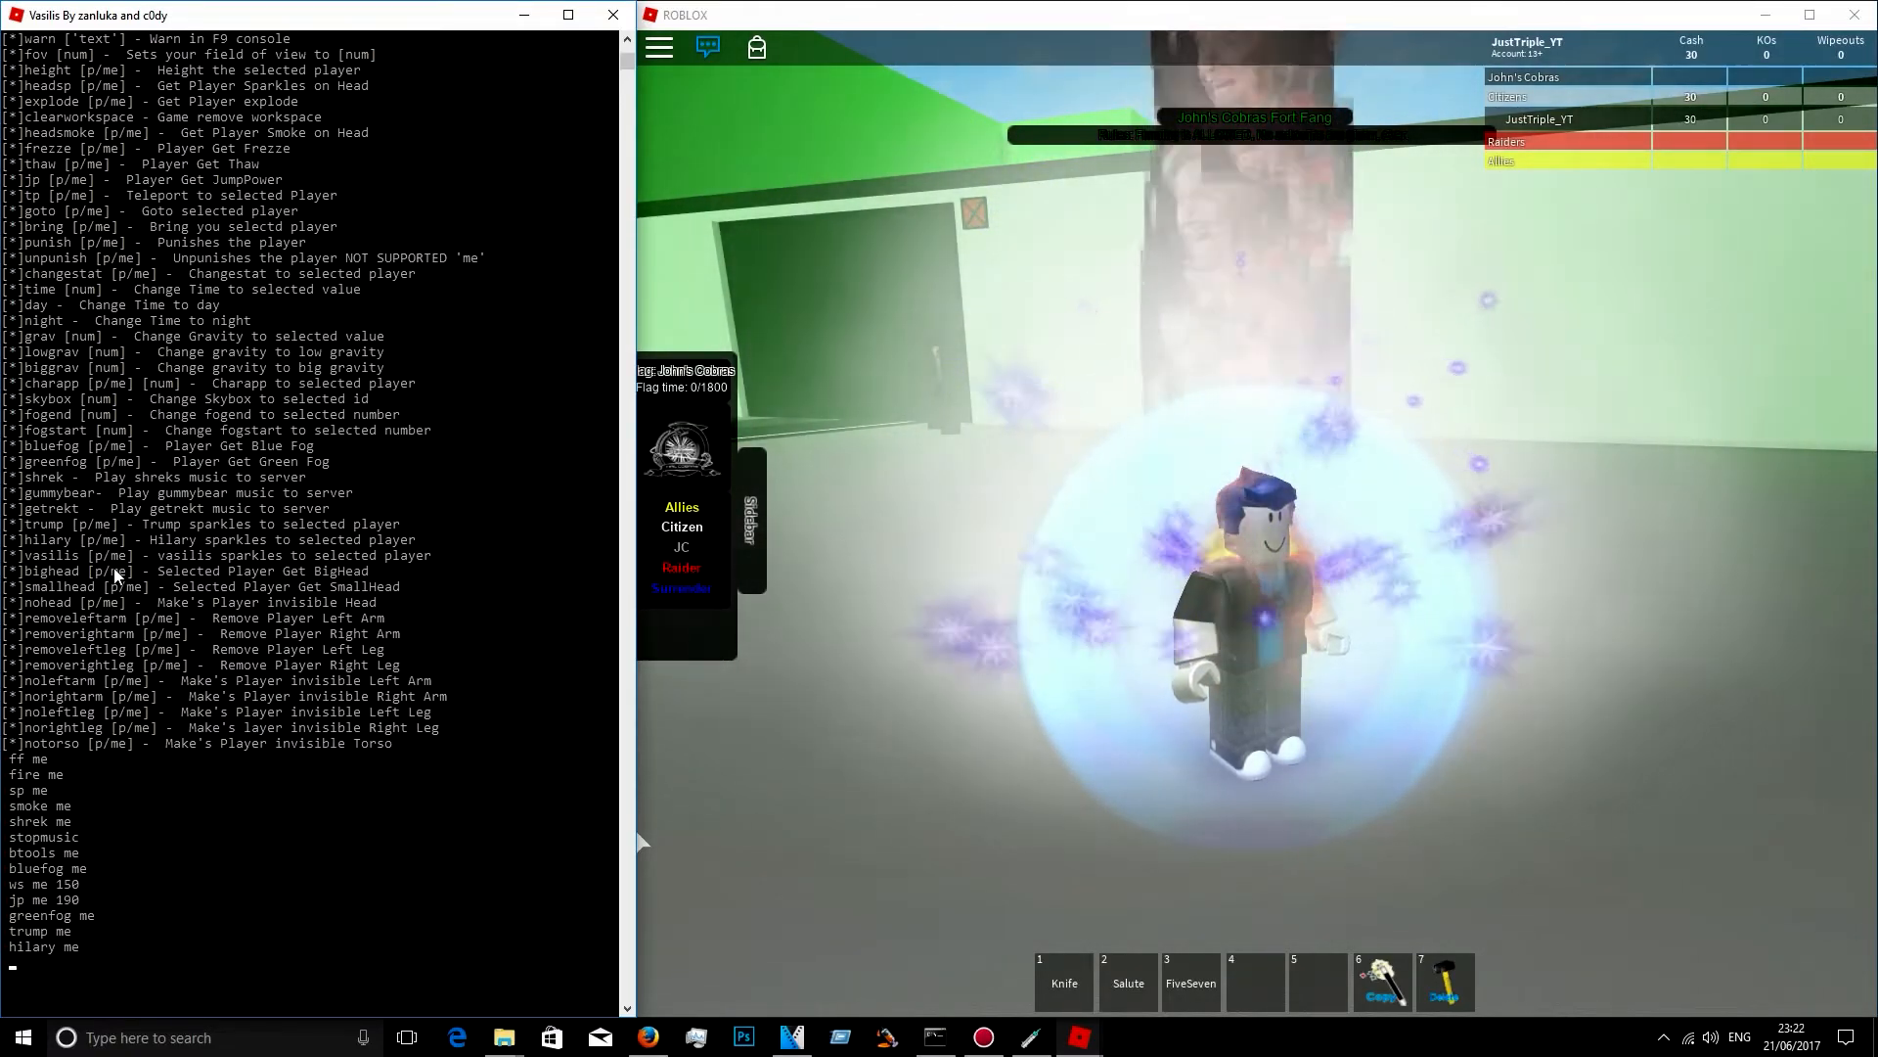
{"action": "type", "text": "bigheag me"}
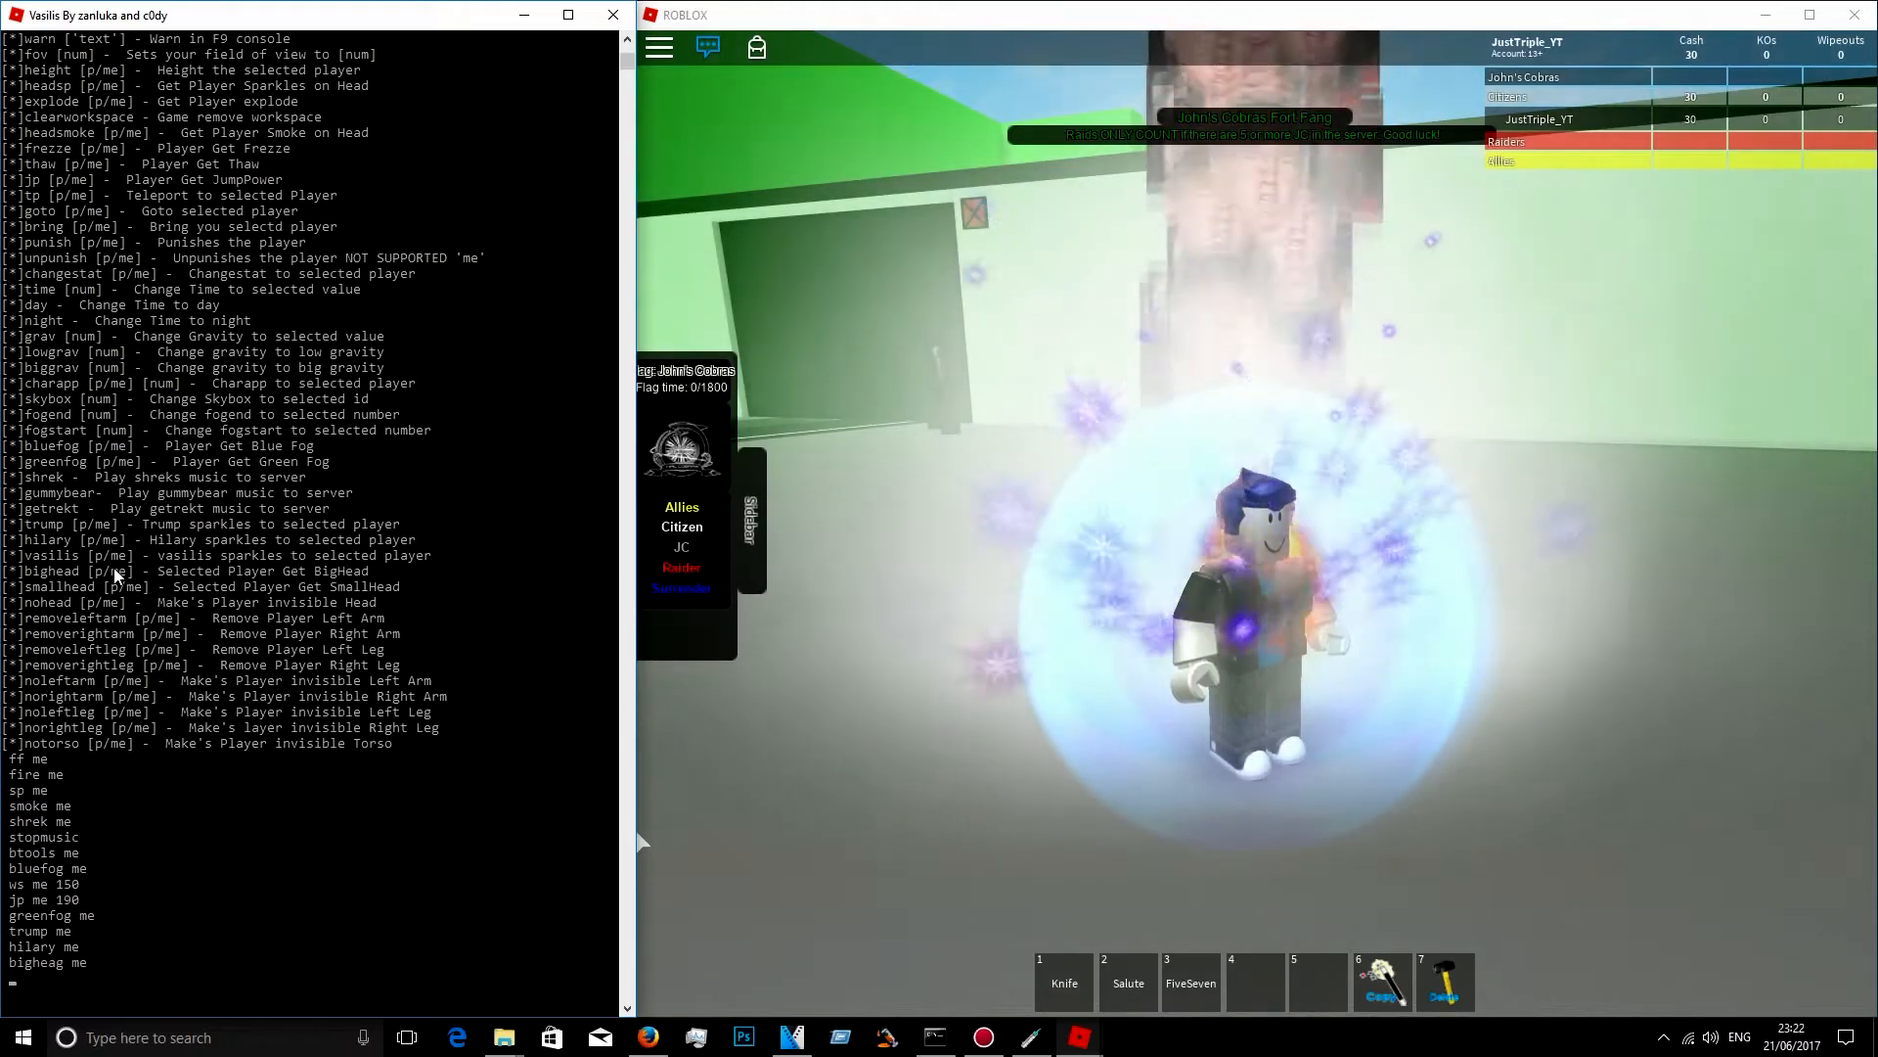
{"action": "type", "text": "bighead me"}
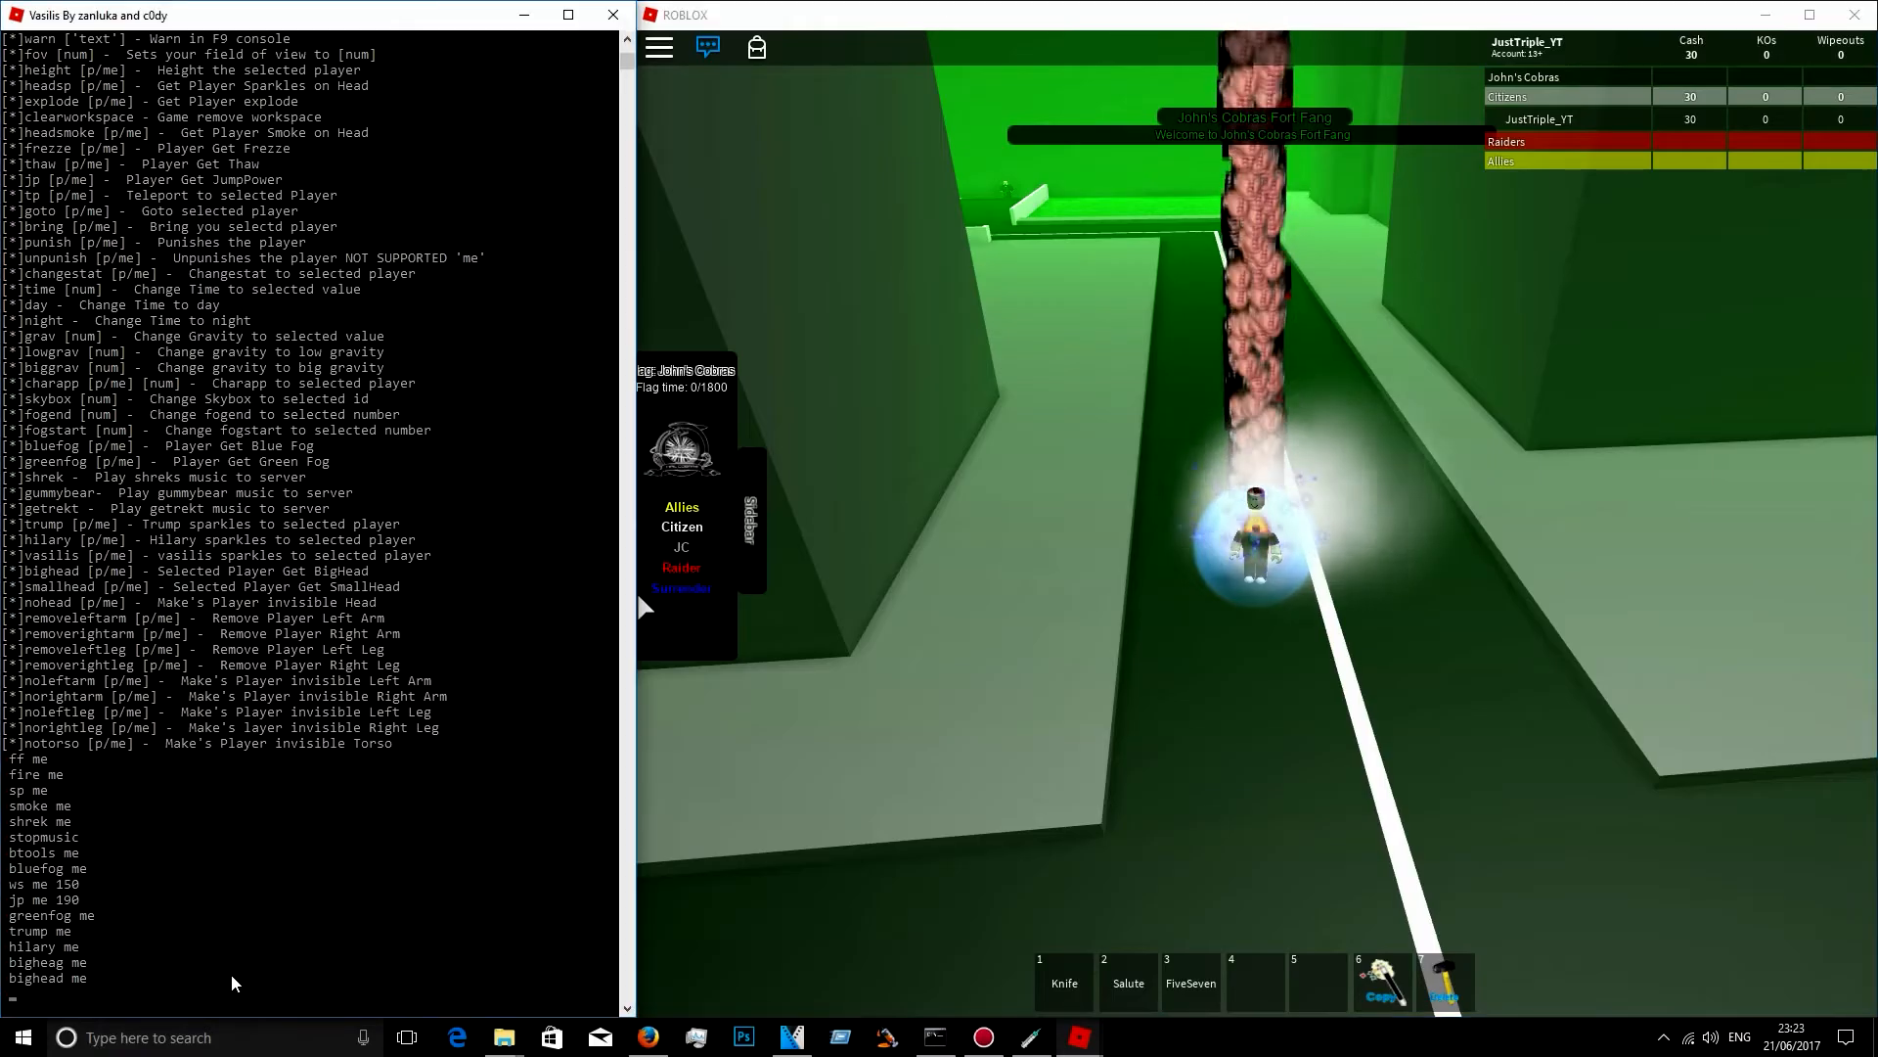
Step: Run visilis, nohead, notorso, removeleftleg, day, night, nofog, explode and height on the player
{"action": "type", "text": "visilis me"}
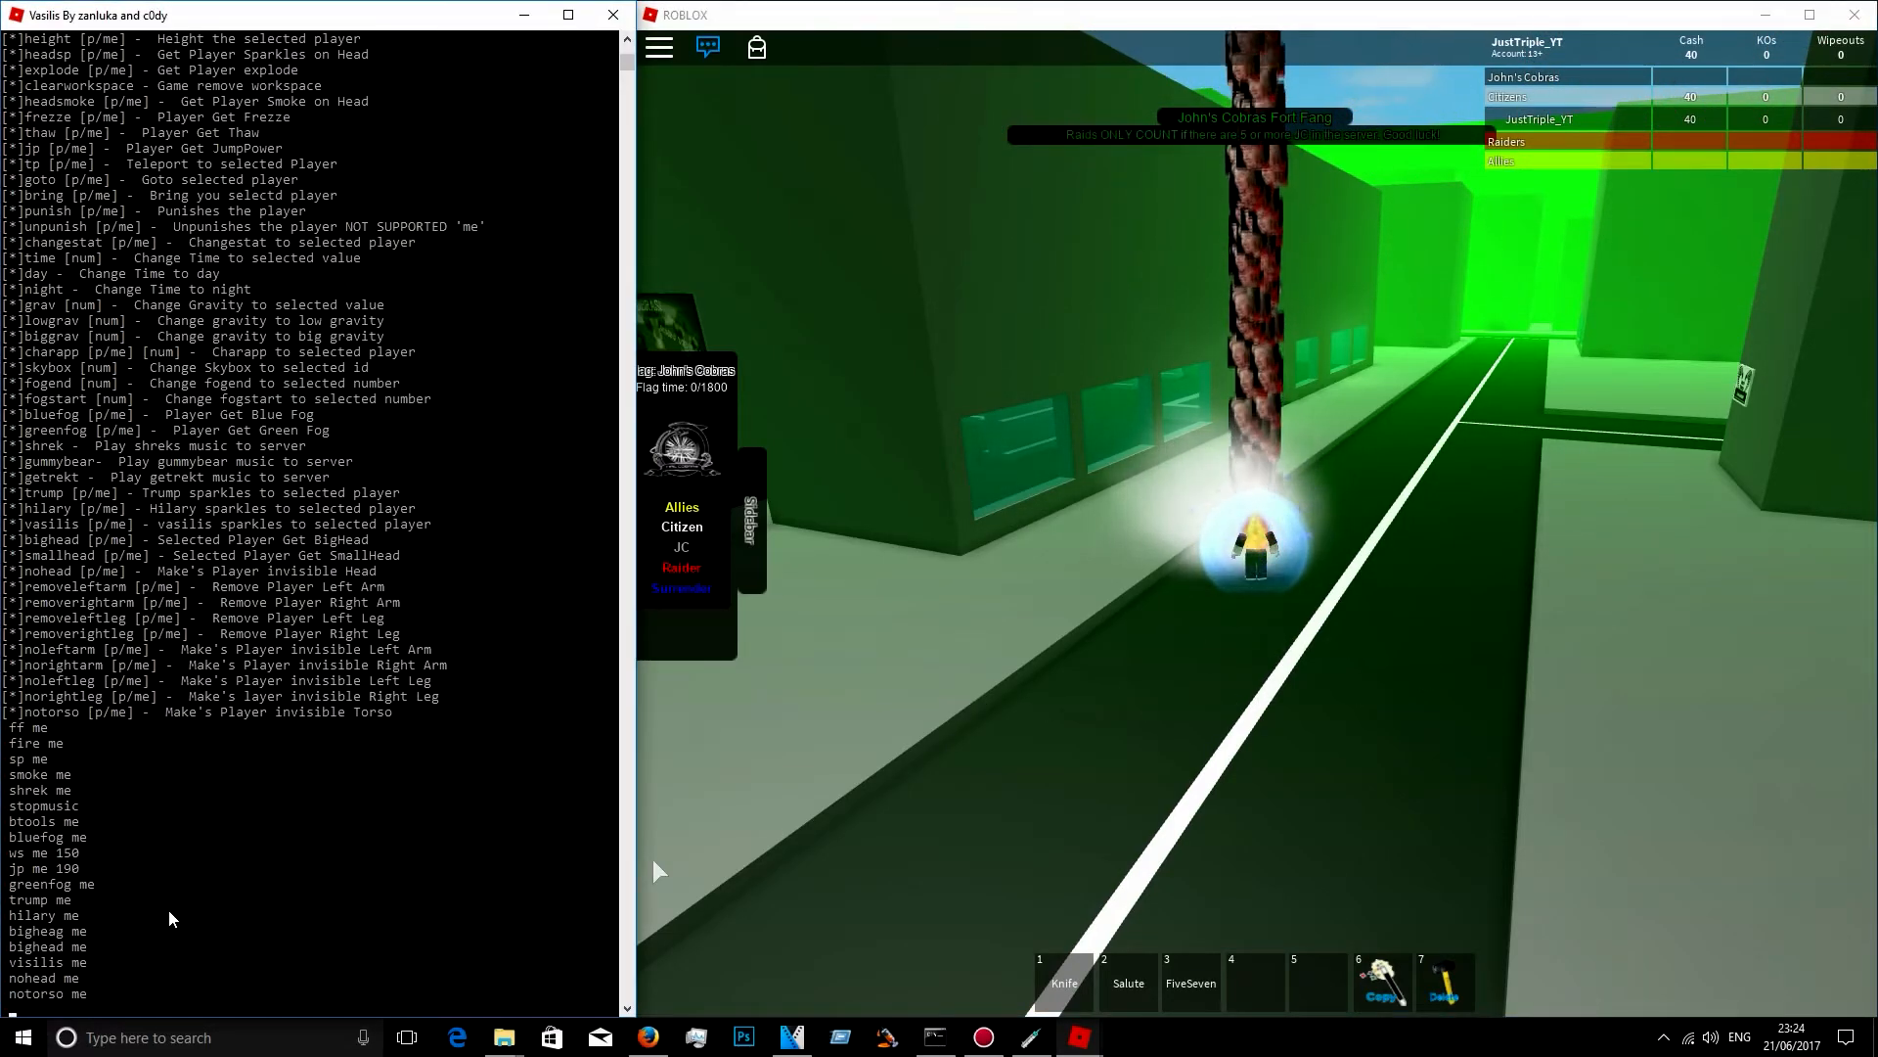
{"action": "type", "text": "removeleftleg me"}
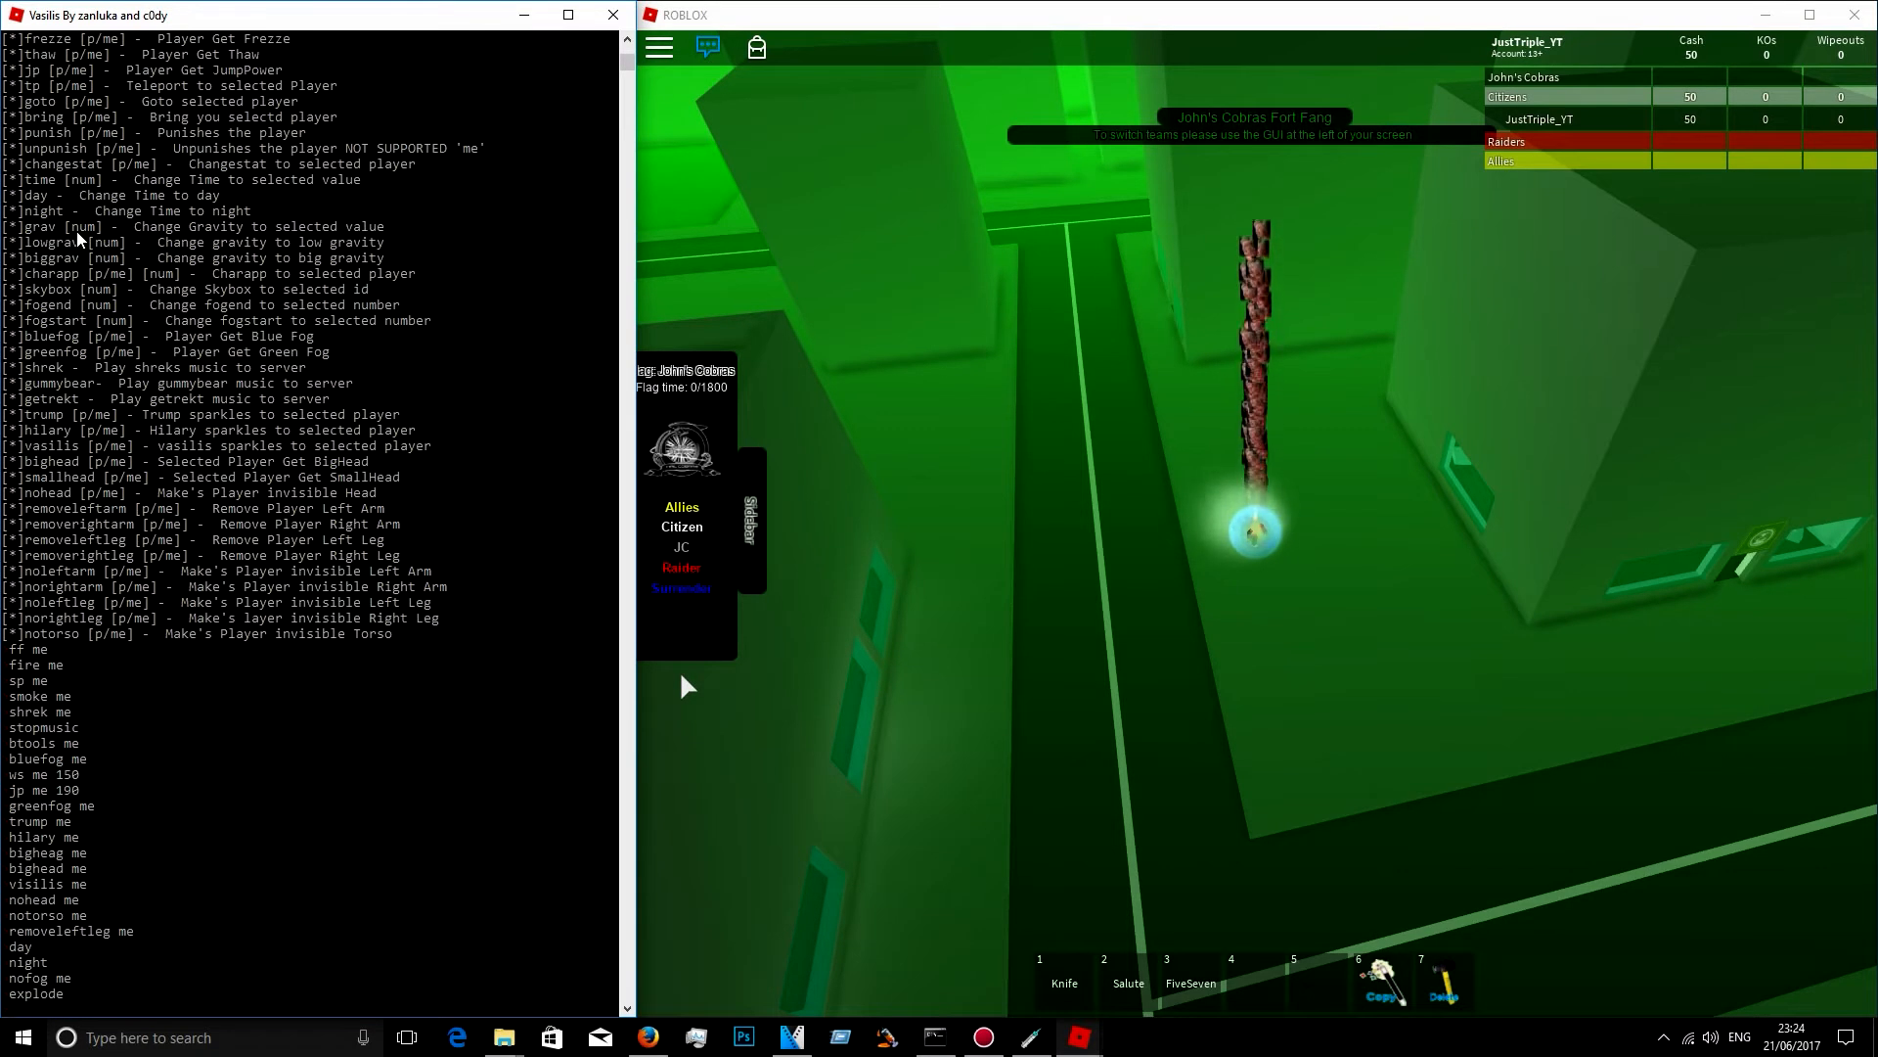
{"action": "type", "text": "height me"}
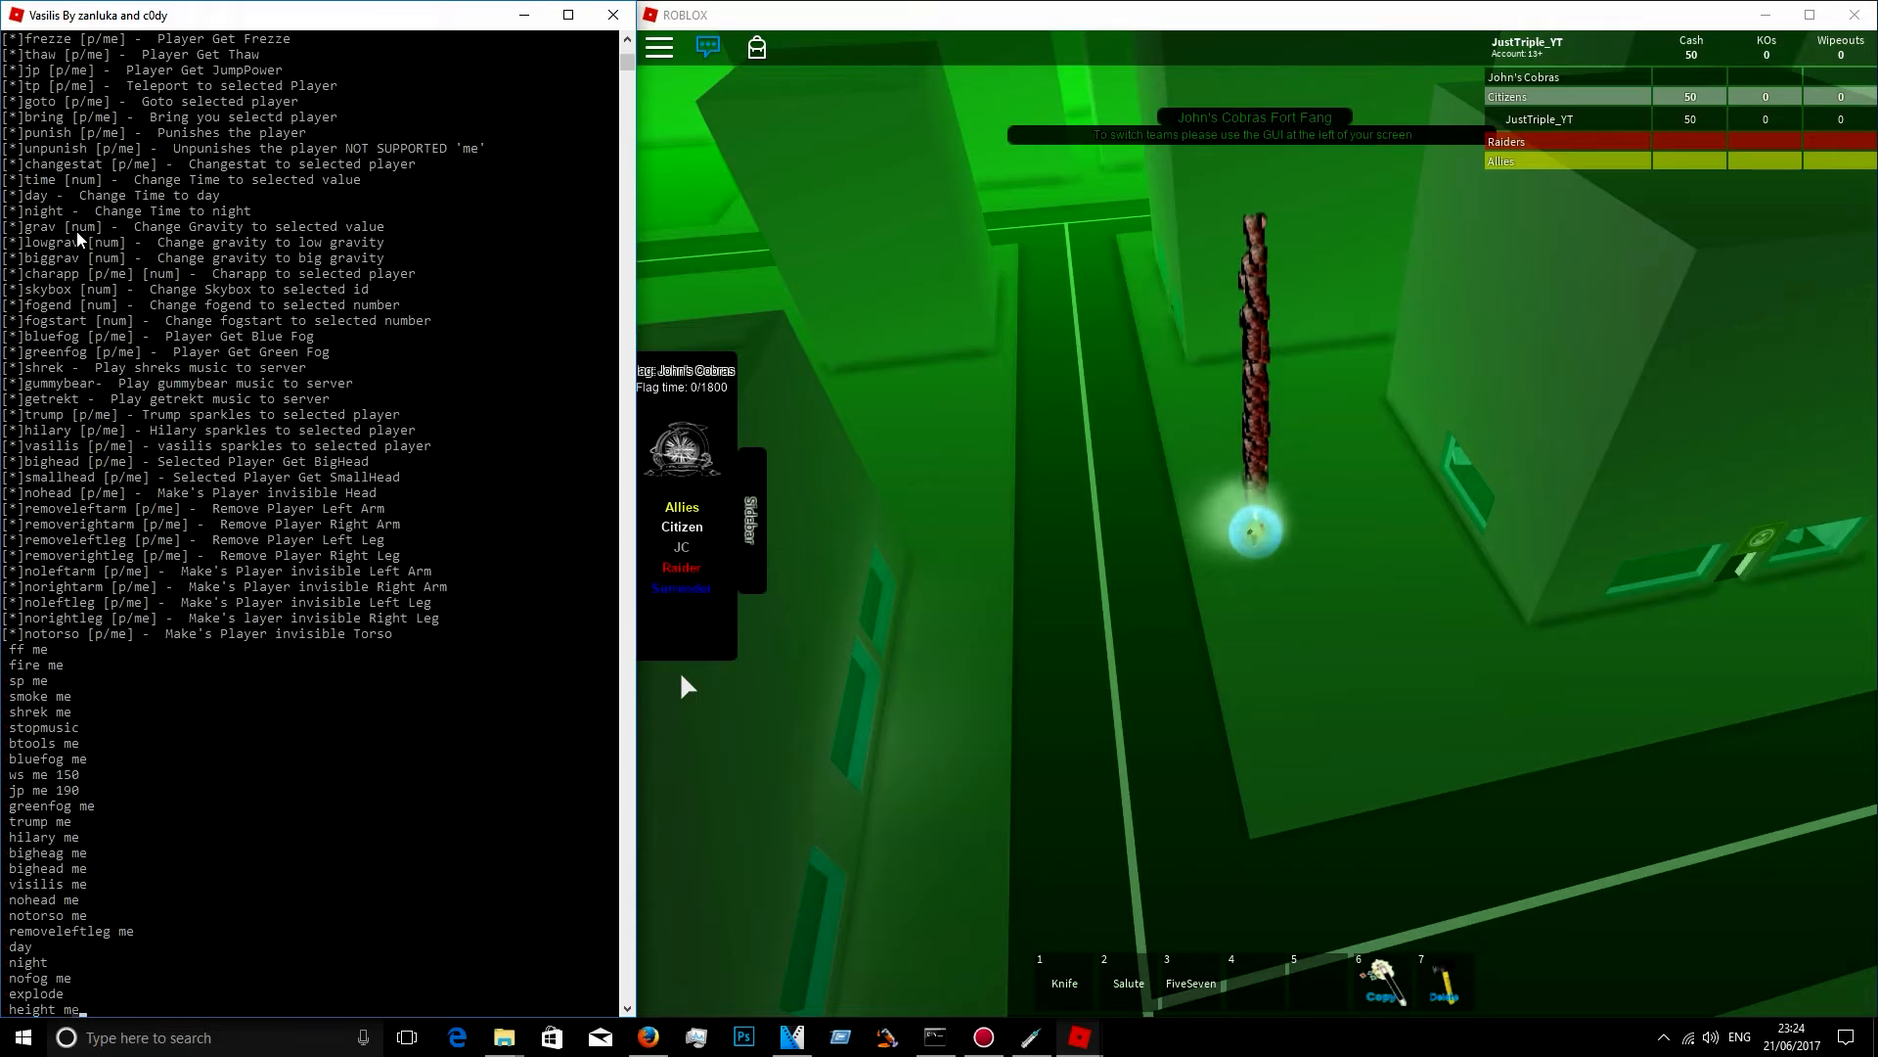